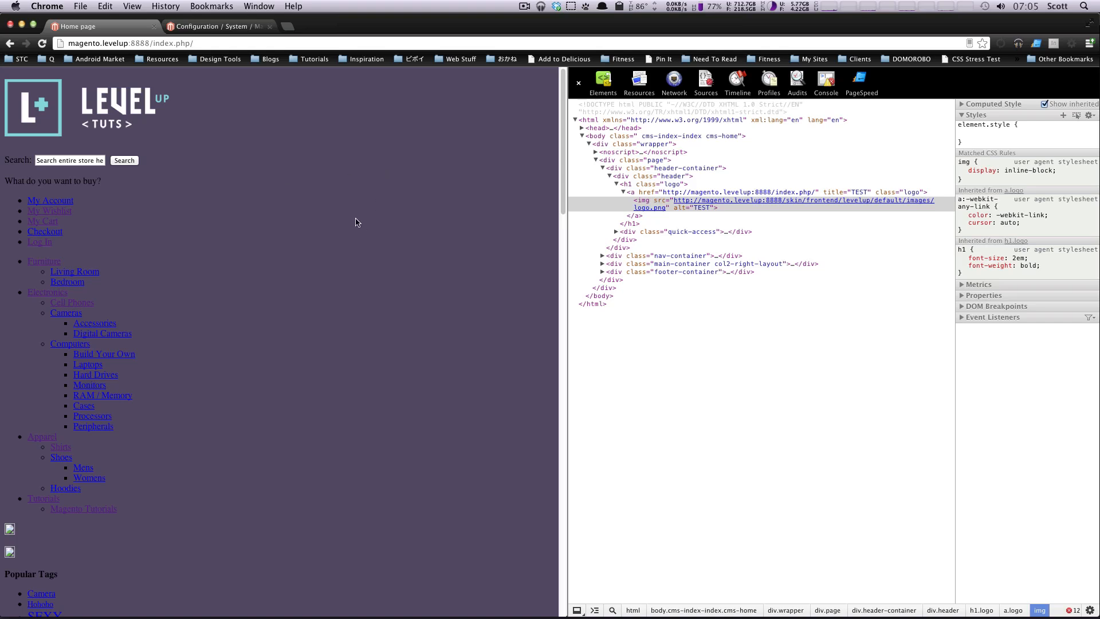
pyautogui.moveTo(99, 100)
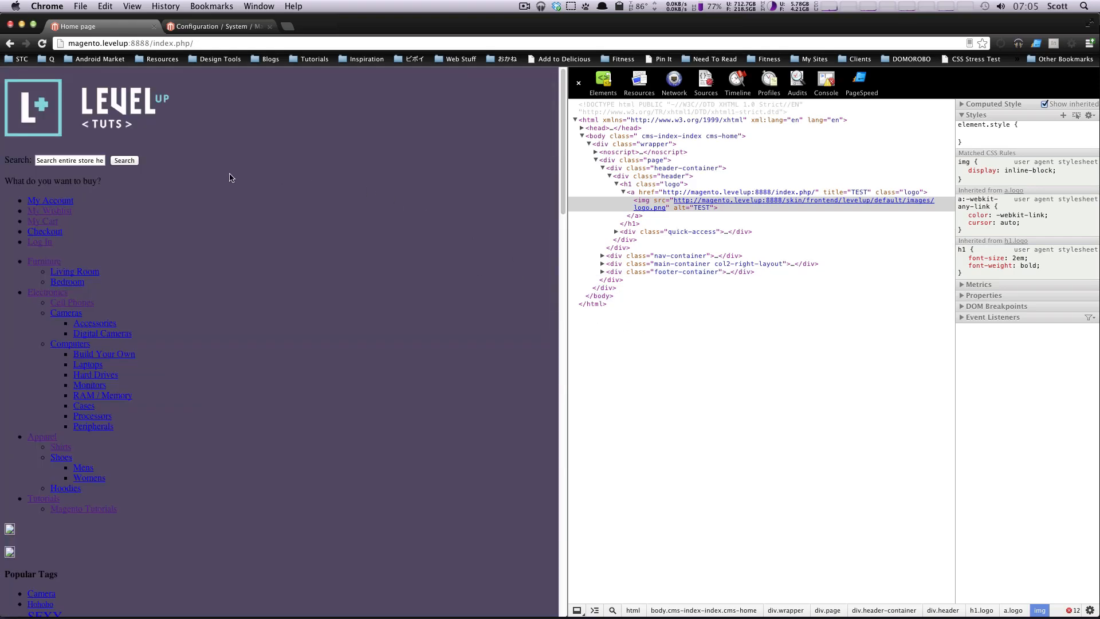
pyautogui.moveTo(175, 120)
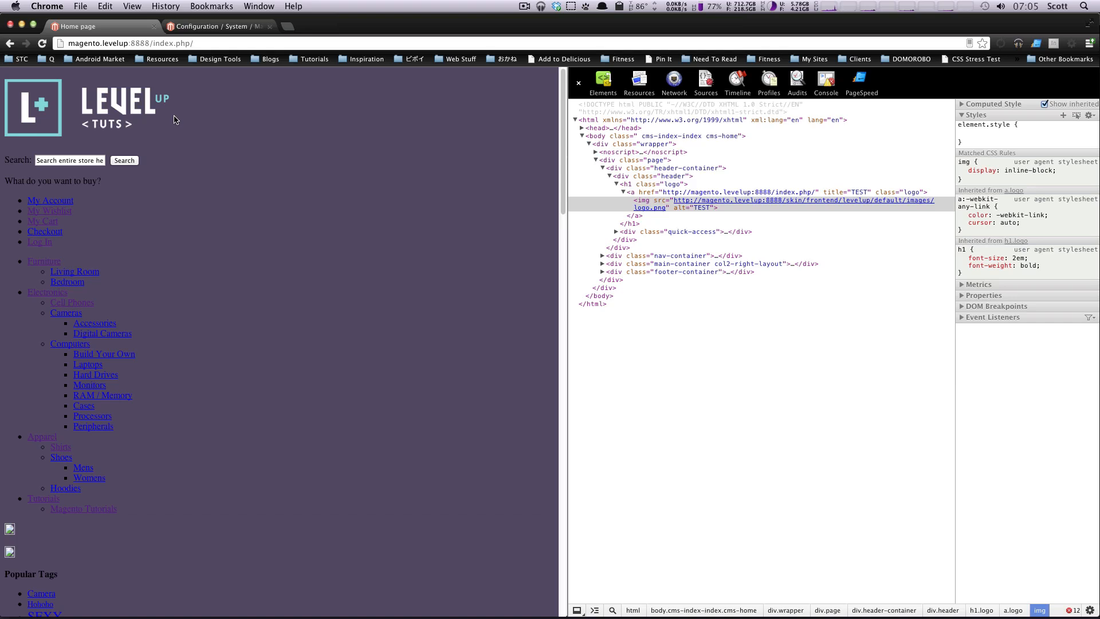
pyautogui.moveTo(133, 123)
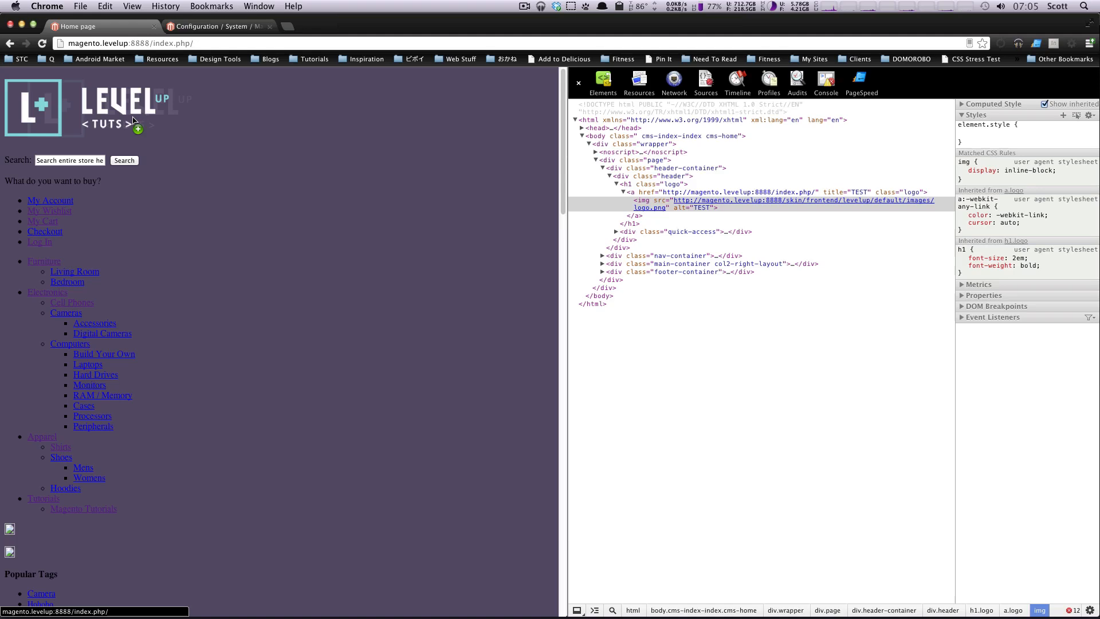
pyautogui.moveTo(540, 368)
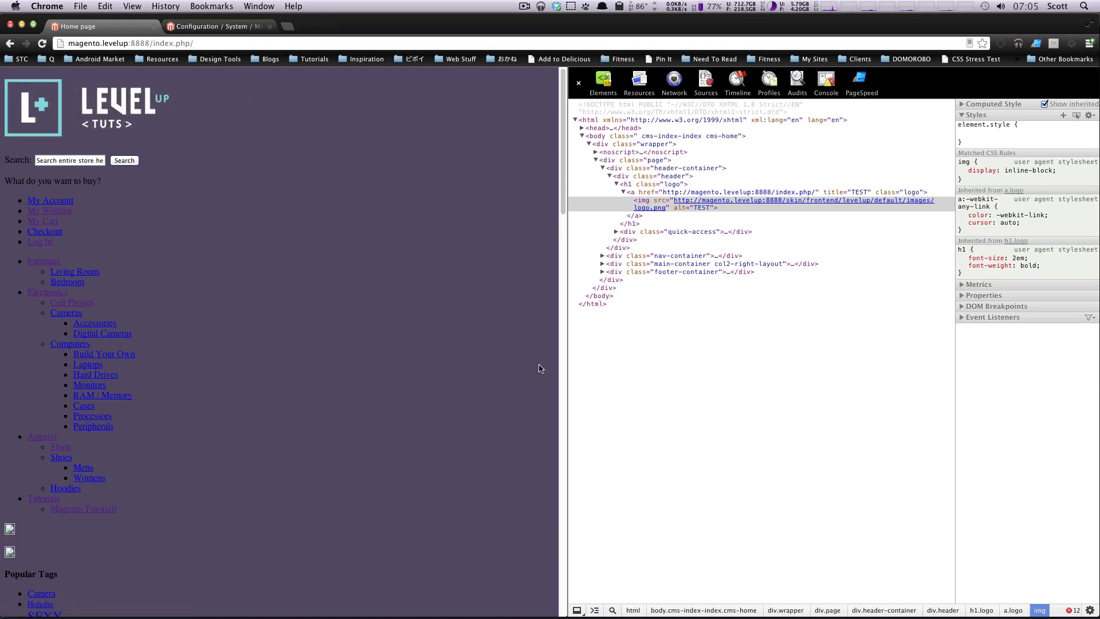
# - Expand the catalog > product > view template folders in the frontend list view
pyautogui.scroll(-3)
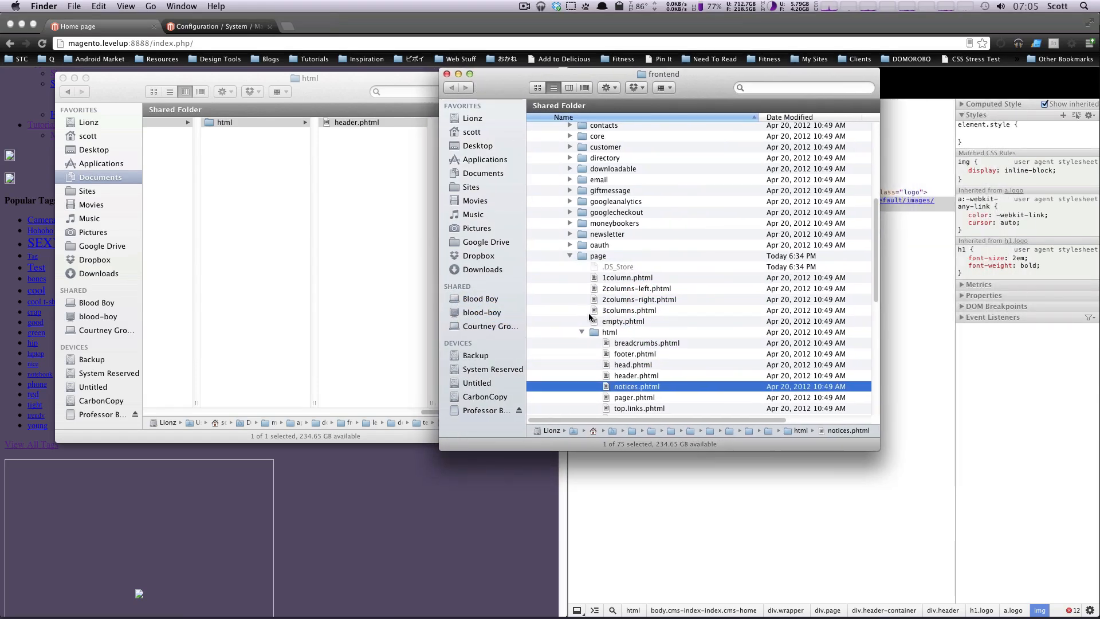
pyautogui.scroll(-3)
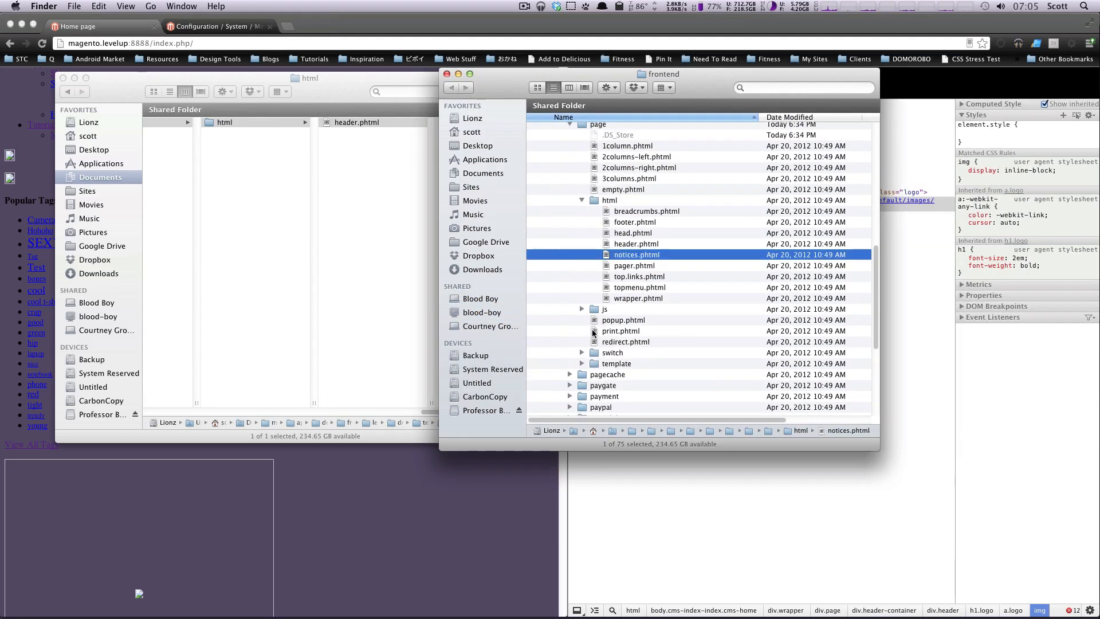
pyautogui.scroll(-3)
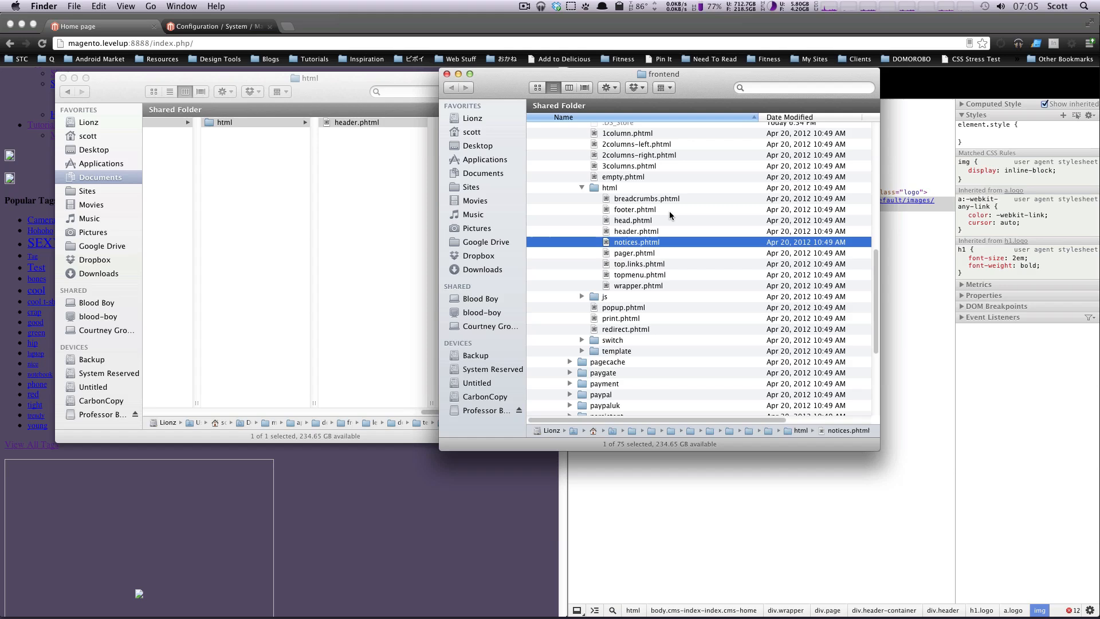
pyautogui.scroll(-3)
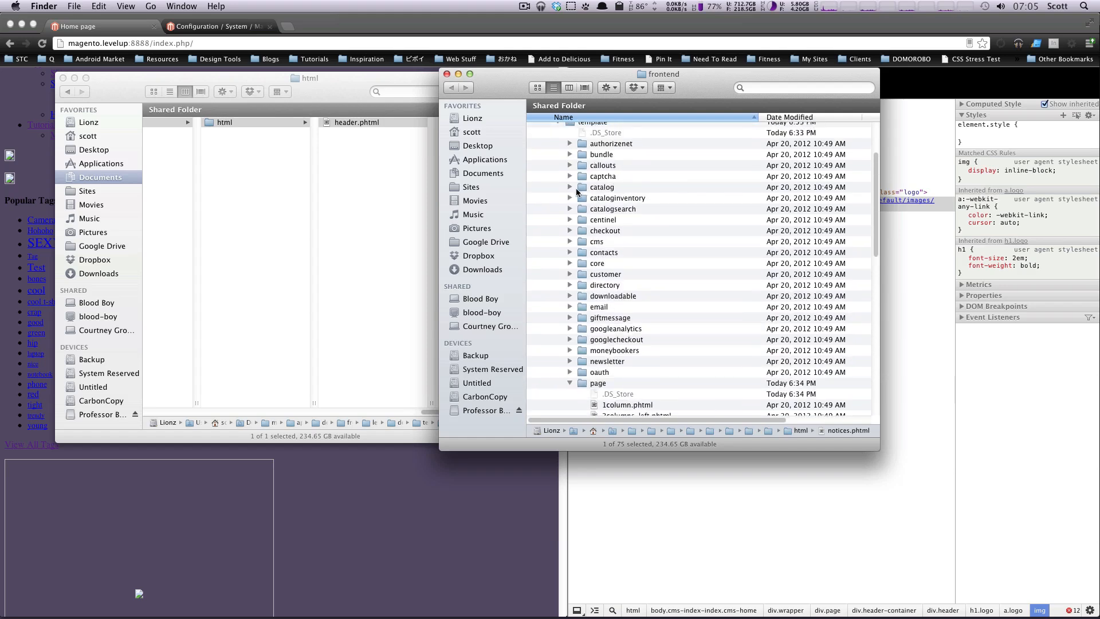
pyautogui.click(571, 186)
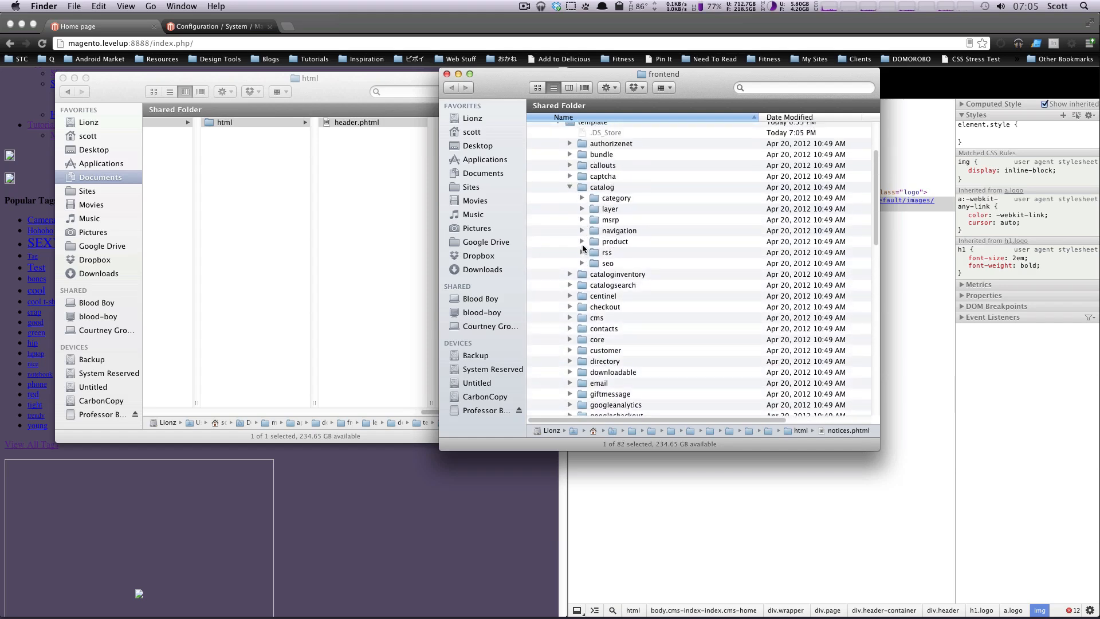
pyautogui.click(582, 242)
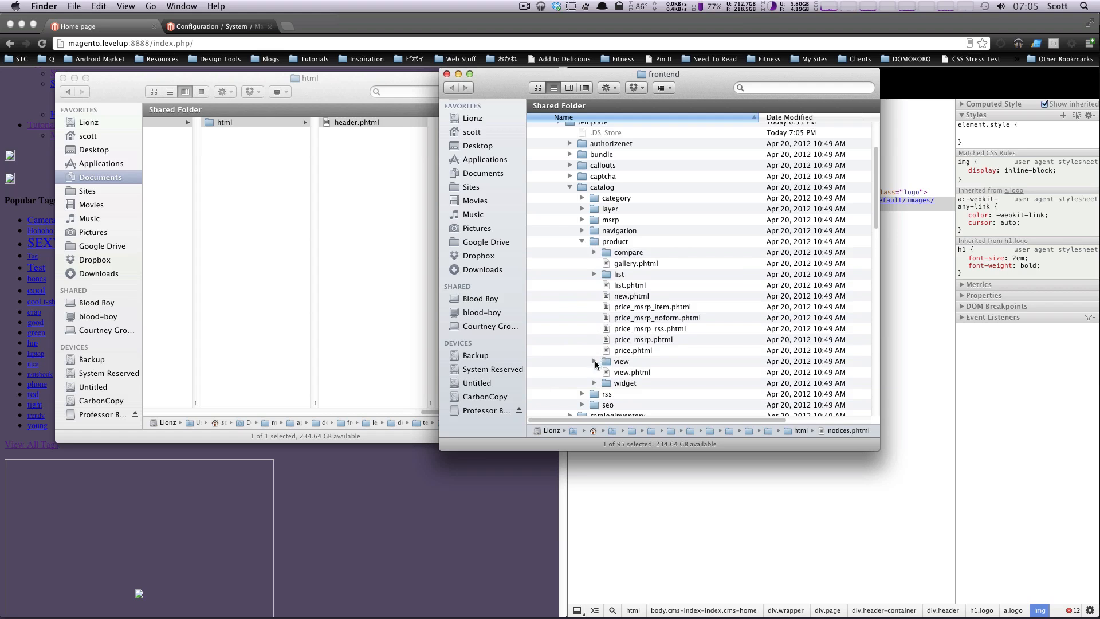
pyautogui.click(594, 361)
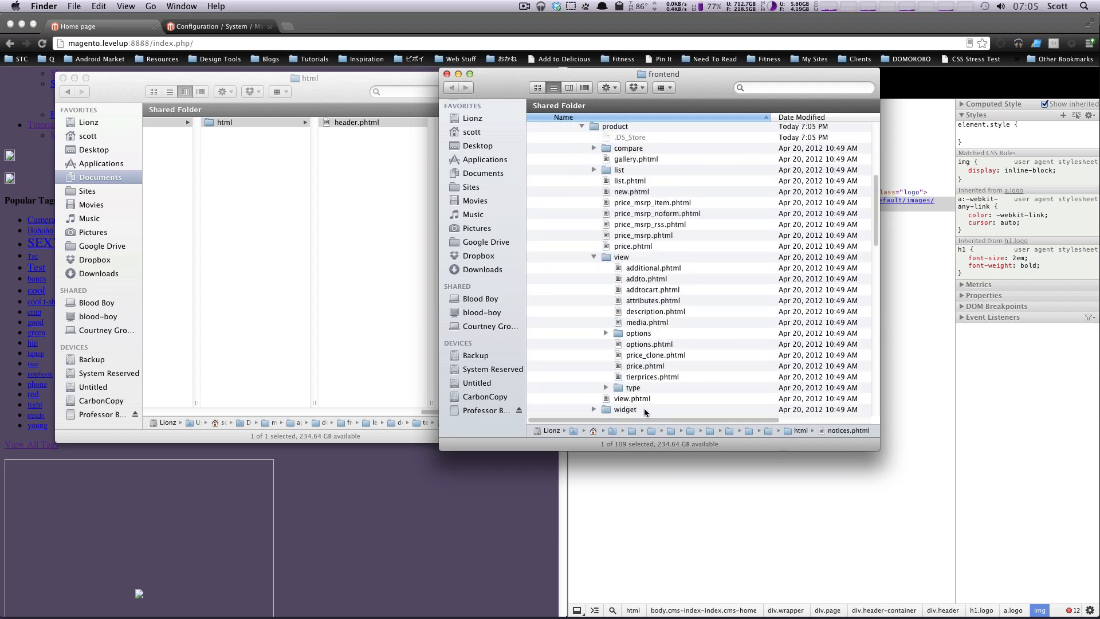
# - Quick Look media.phtml and attributes.phtml, then dismiss the preview
pyautogui.doubleClick(646, 322)
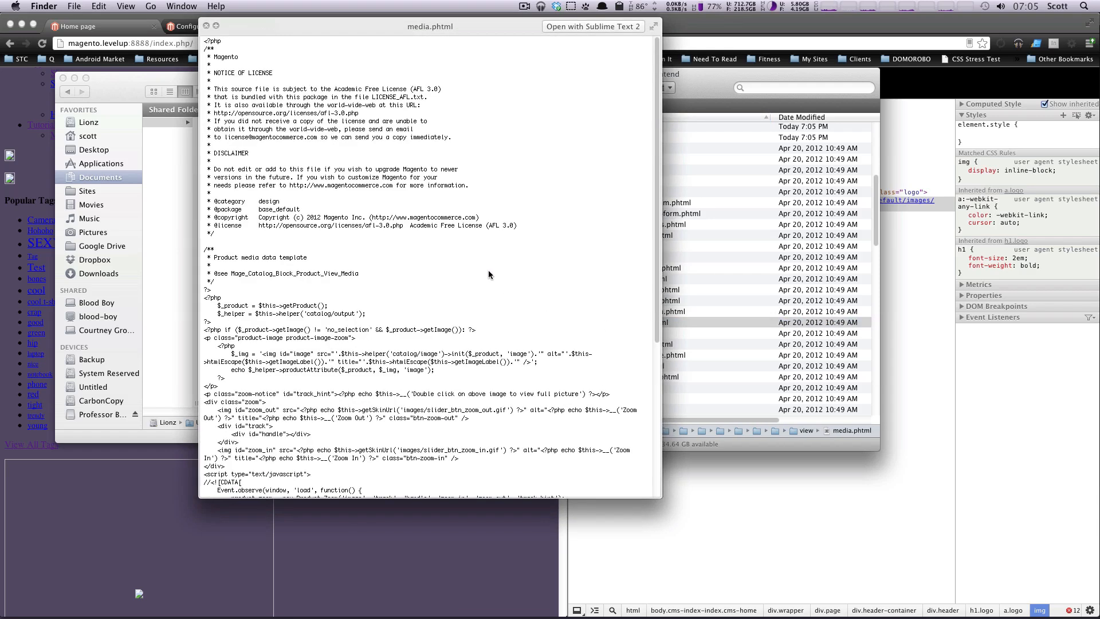
pyautogui.scroll(-3)
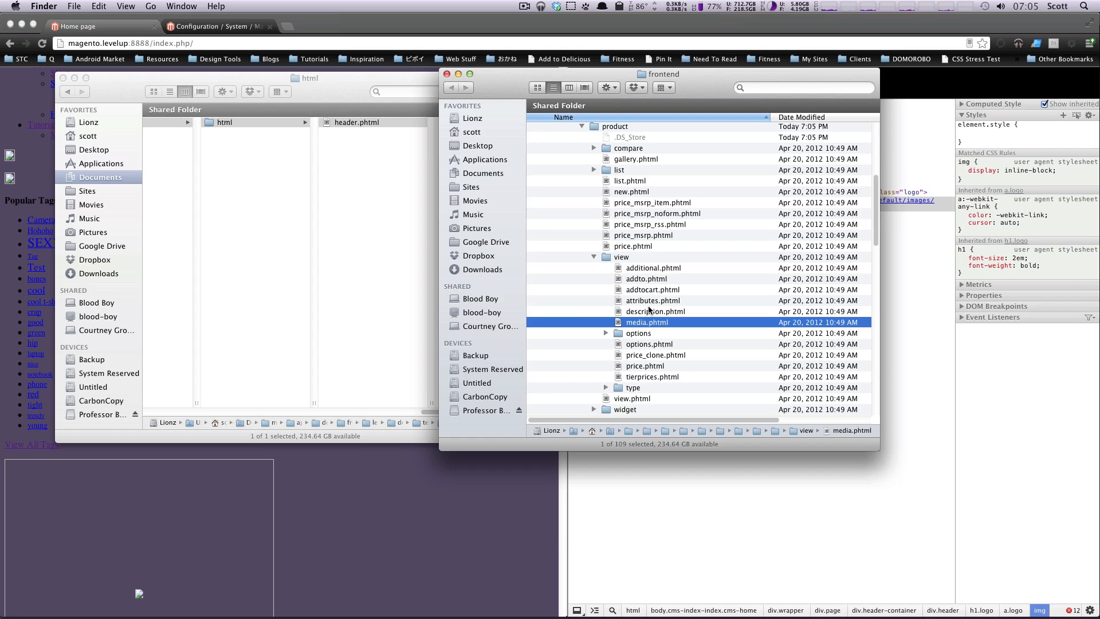
pyautogui.doubleClick(654, 301)
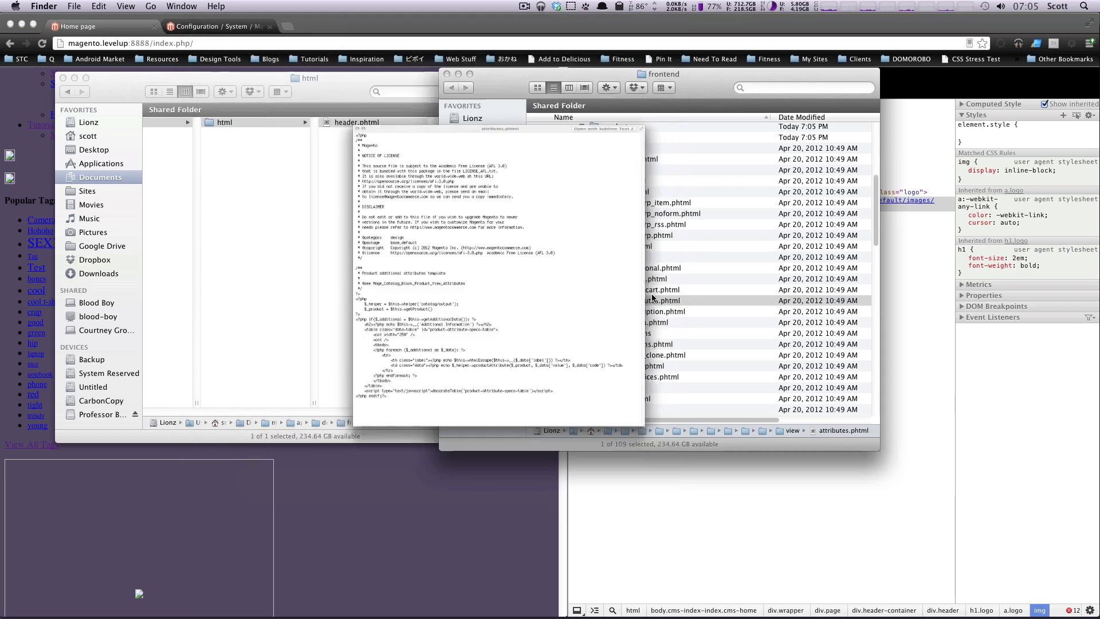
pyautogui.click(651, 288)
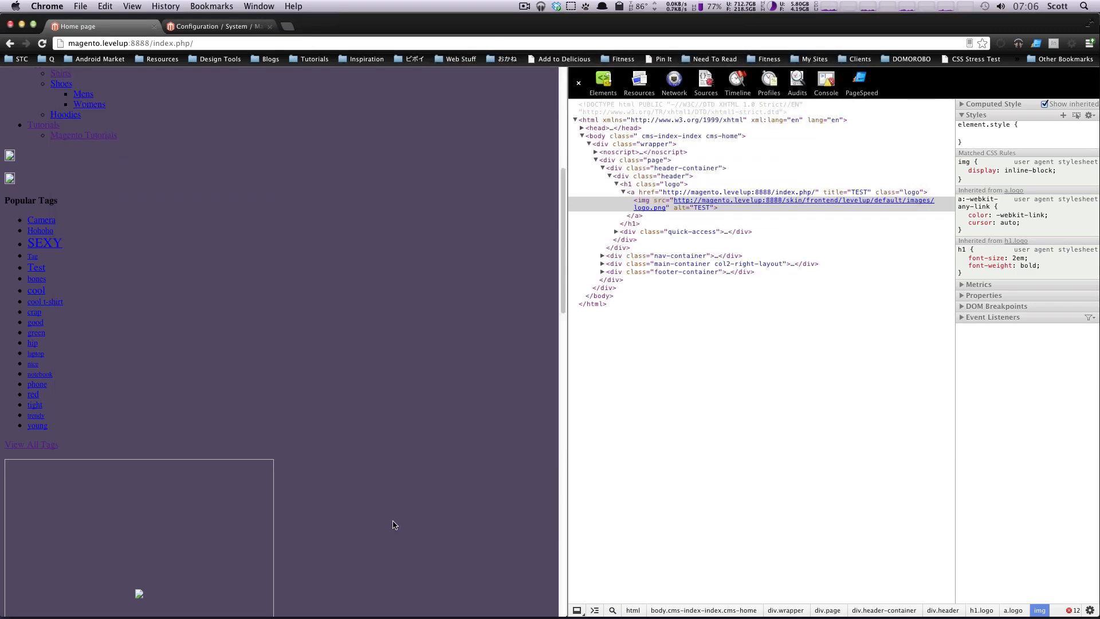
pyautogui.moveTo(396, 393)
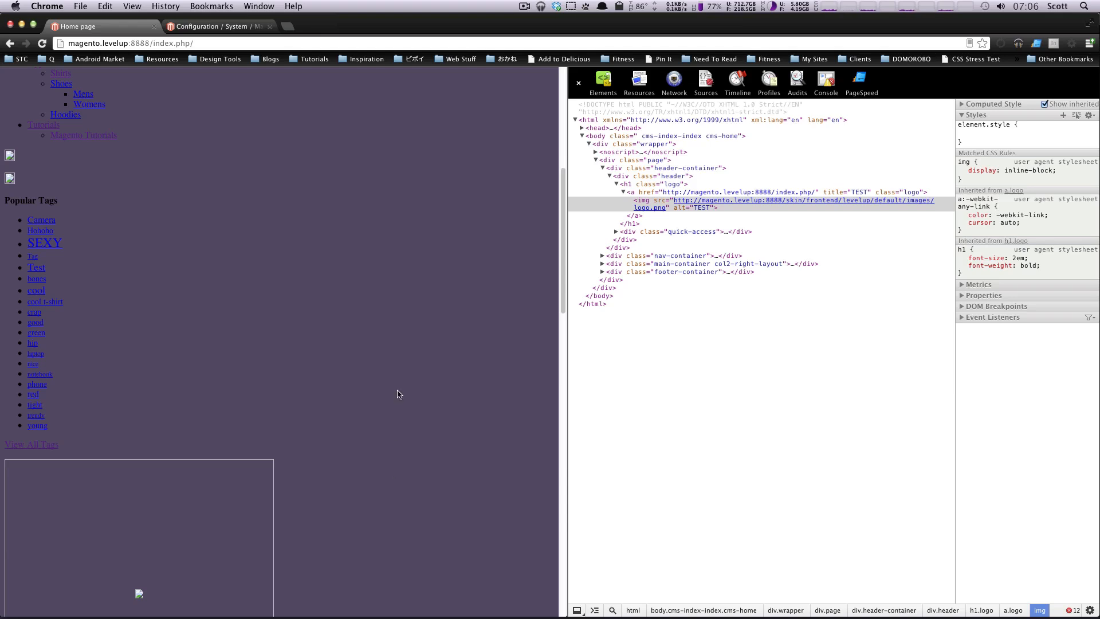
pyautogui.moveTo(440, 410)
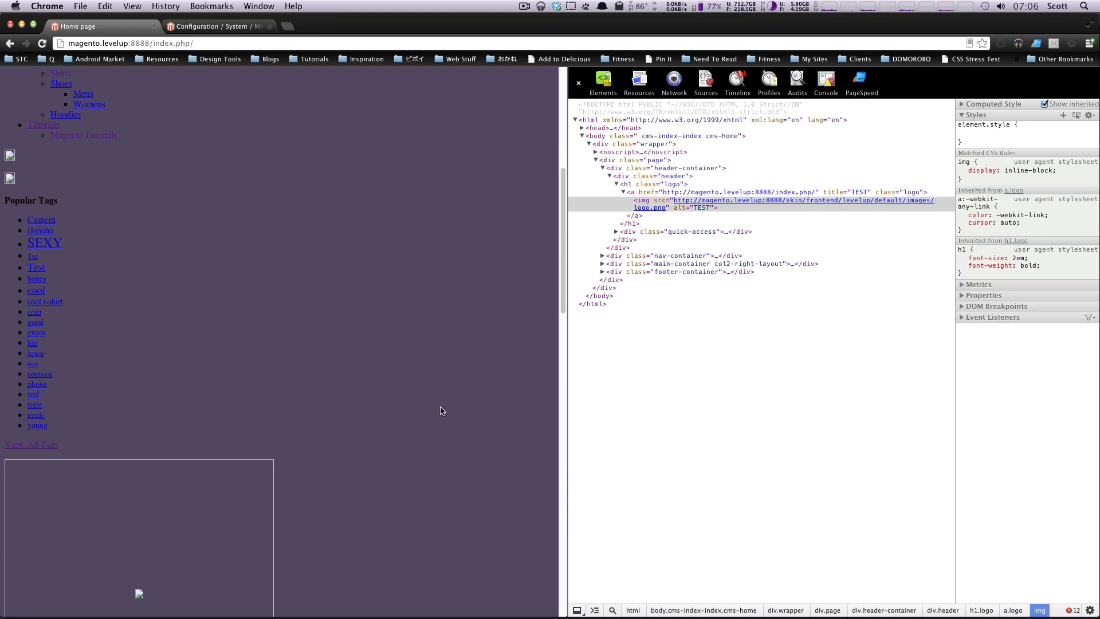
pyautogui.moveTo(376, 218)
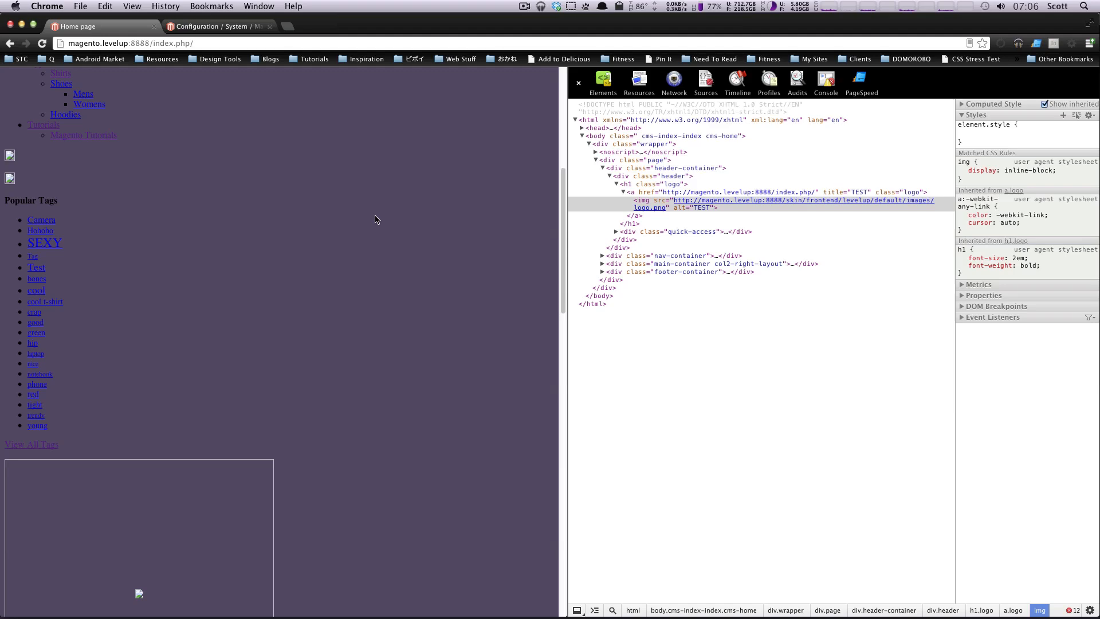
pyautogui.moveTo(270, 59)
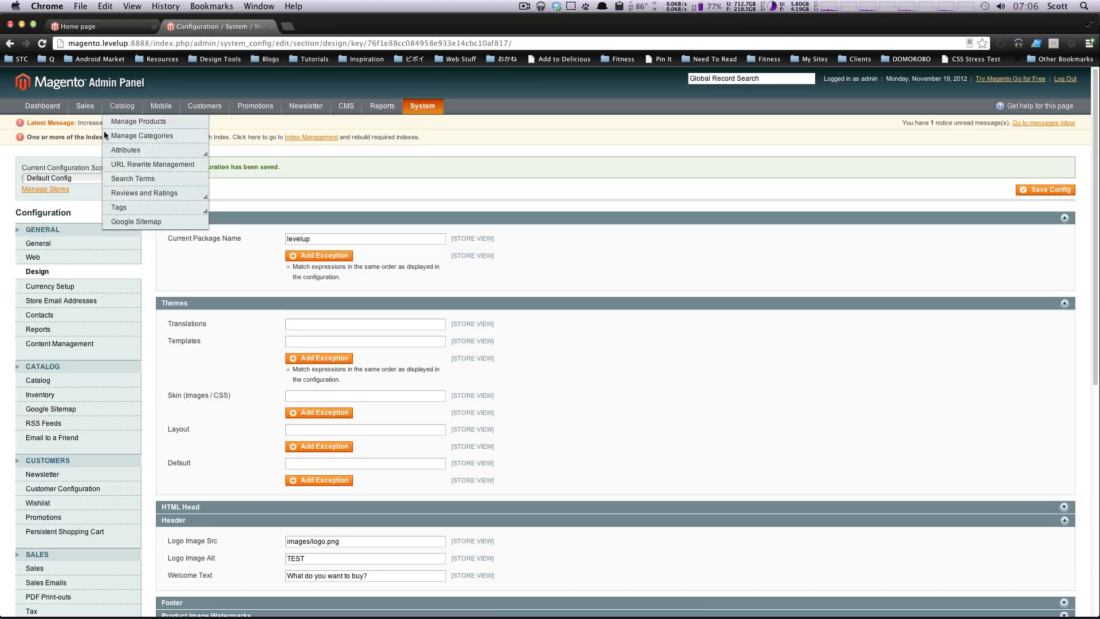
# - Go to System > Configuration and choose the Developer section under Advanced
pyautogui.click(423, 105)
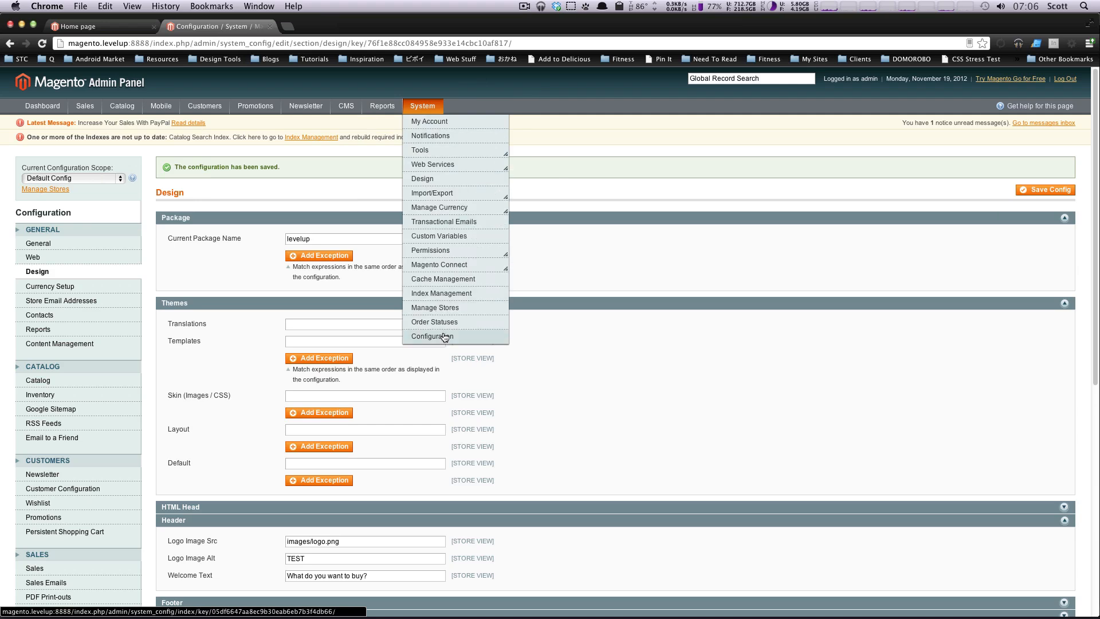
pyautogui.click(432, 335)
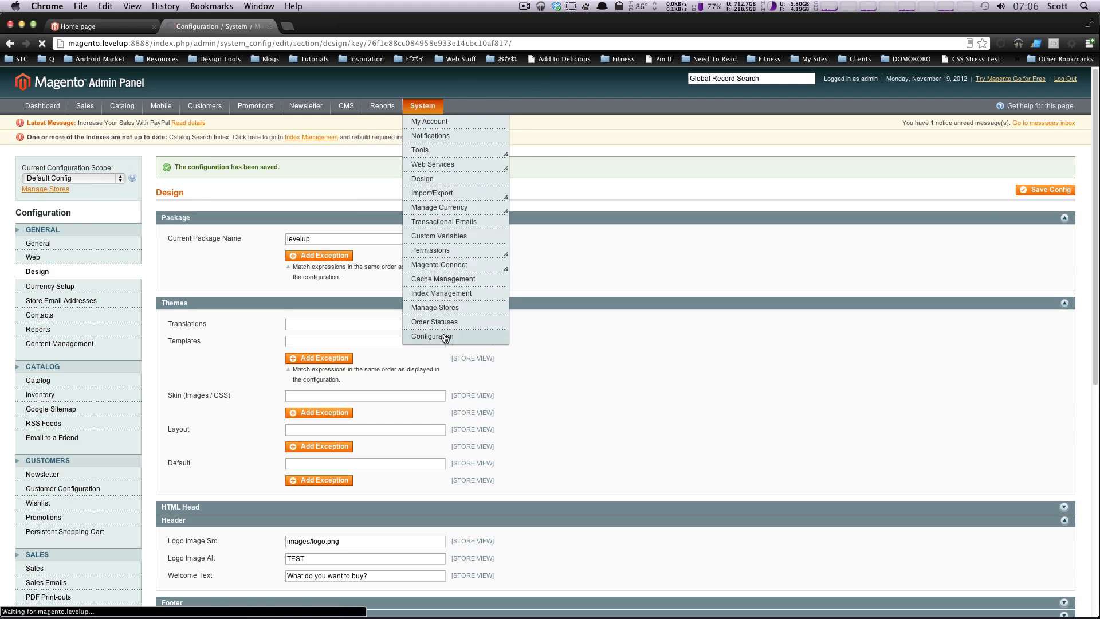
pyautogui.click(432, 336)
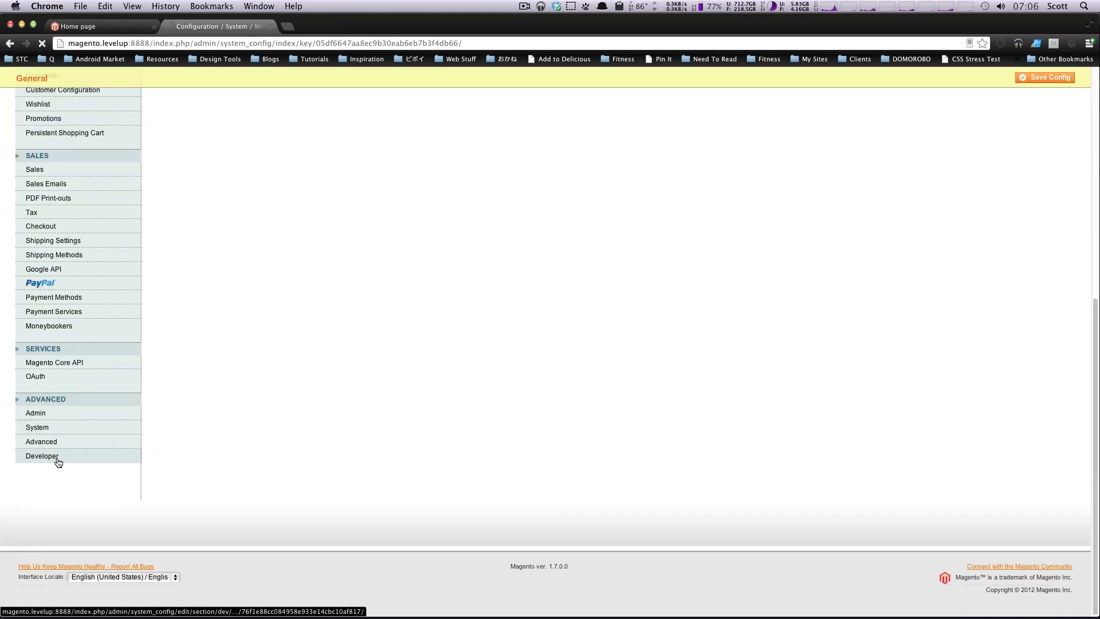
pyautogui.click(43, 455)
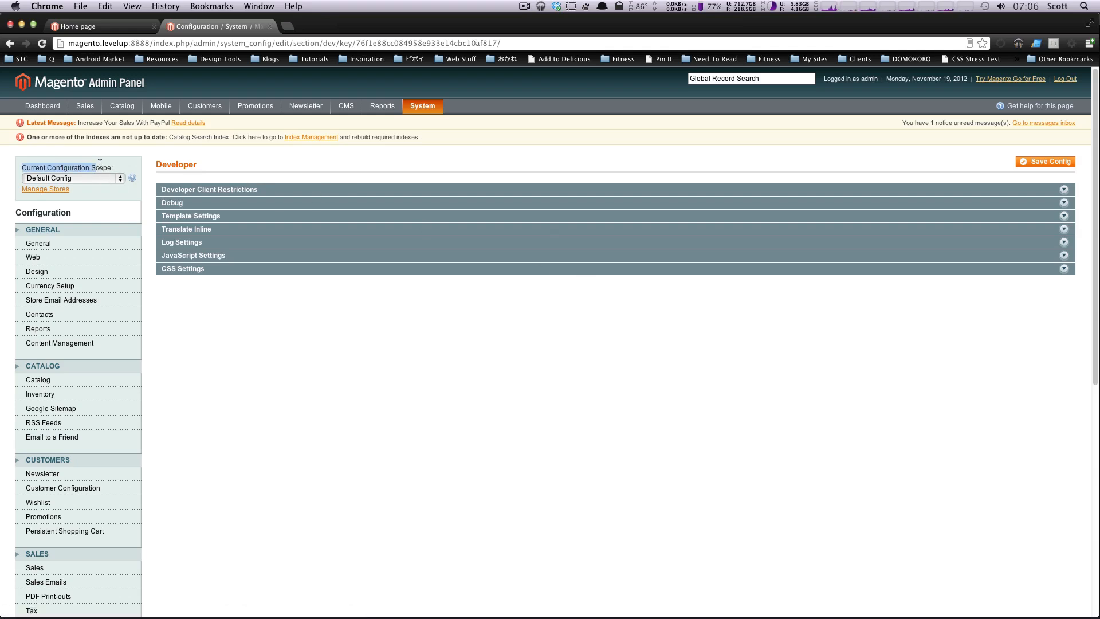
# - Set the Current Configuration Scope to Main Website
pyautogui.click(70, 178)
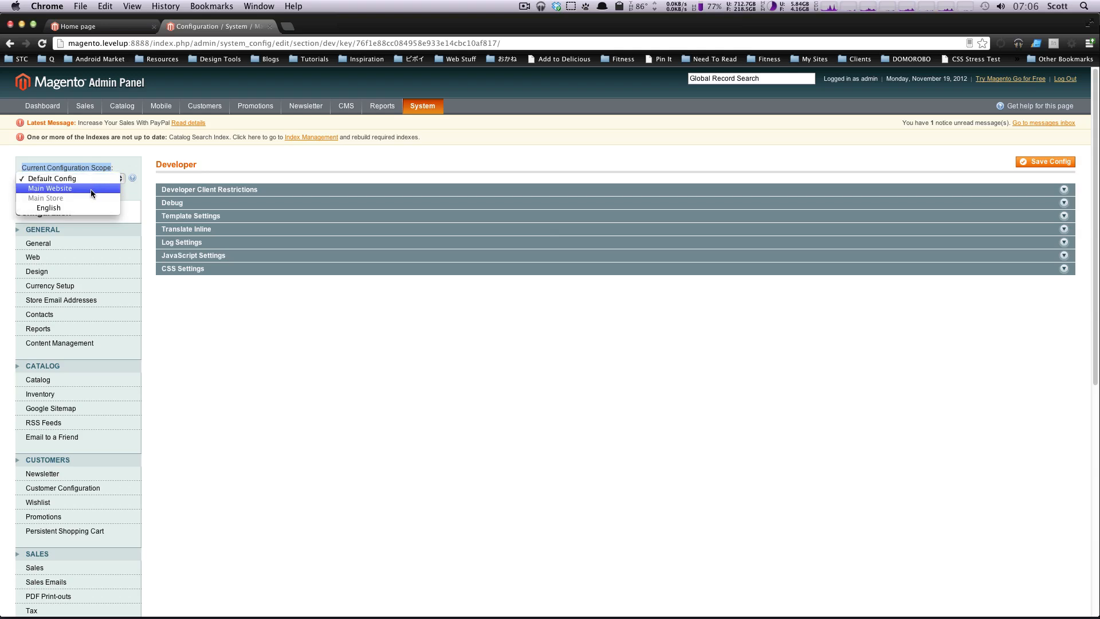
pyautogui.click(49, 187)
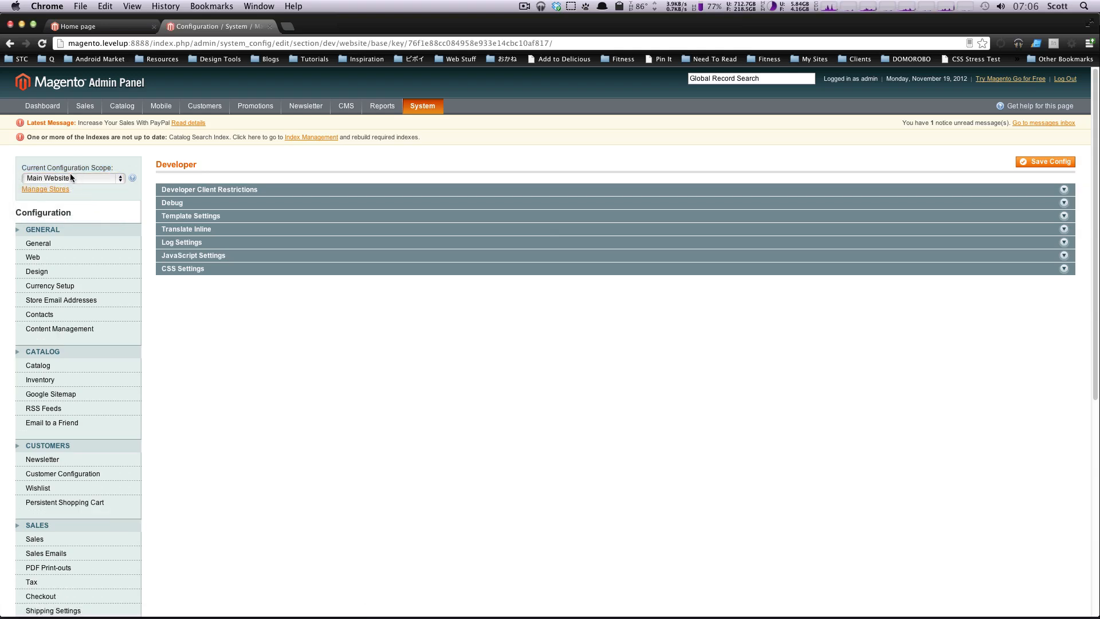
pyautogui.click(72, 178)
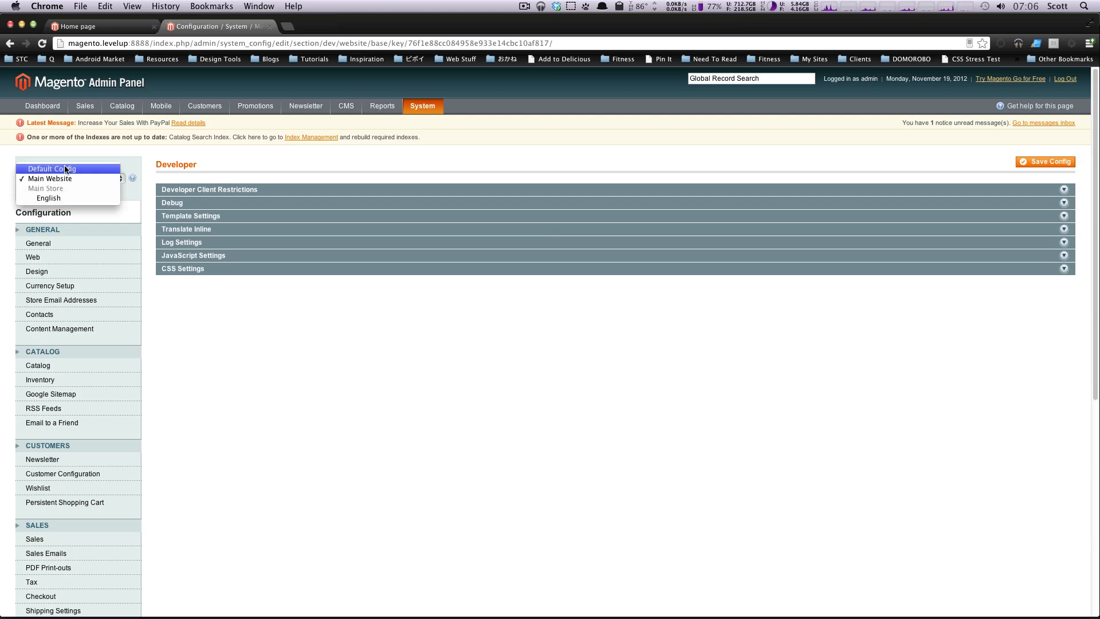
pyautogui.click(49, 179)
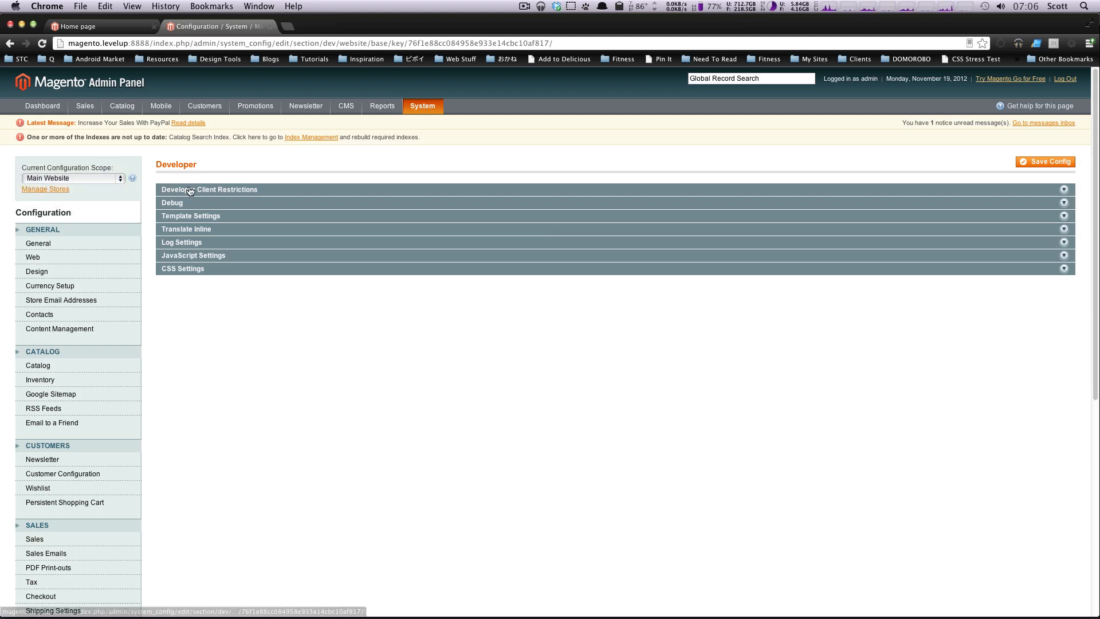
pyautogui.moveTo(198, 238)
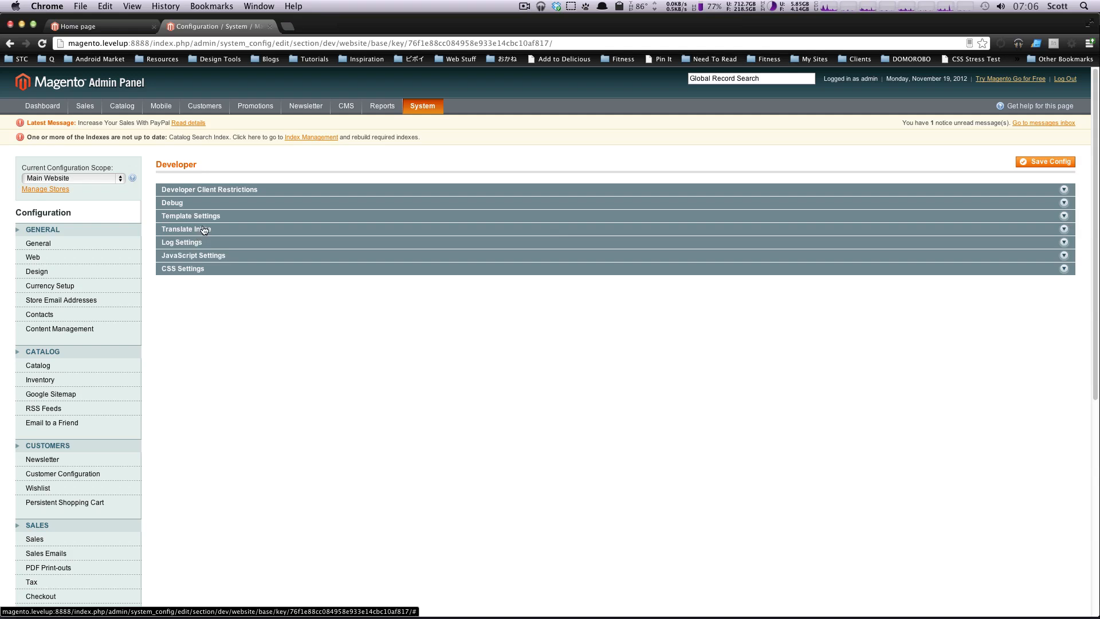
# - Set Template Path Hints and Add Block Names to Hints to Yes in Debug, then save the config
pyautogui.click(191, 215)
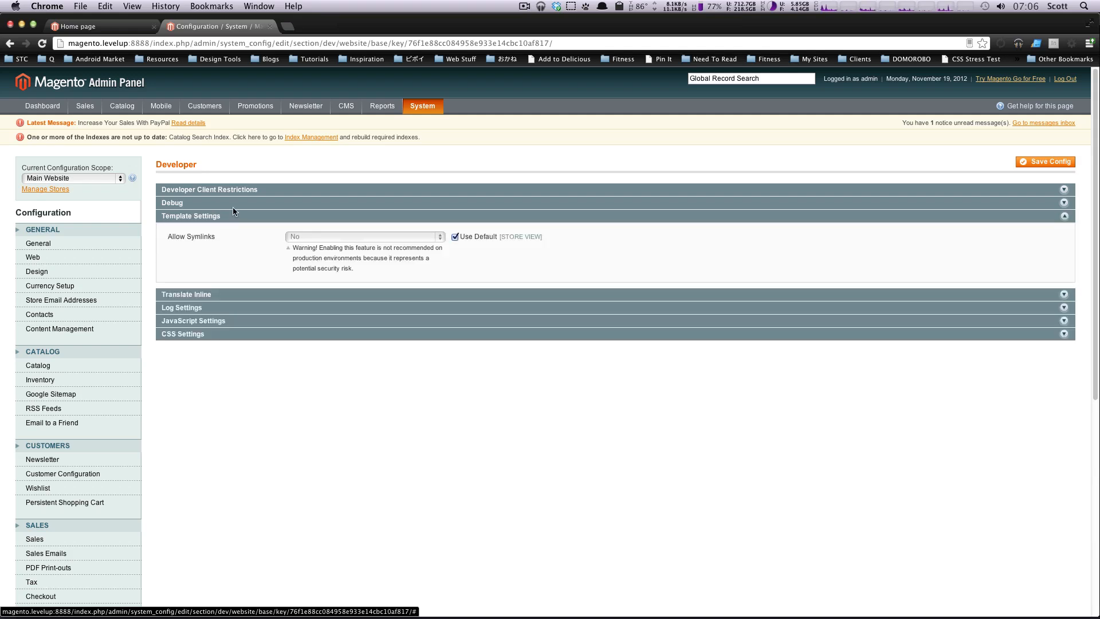
pyautogui.click(208, 189)
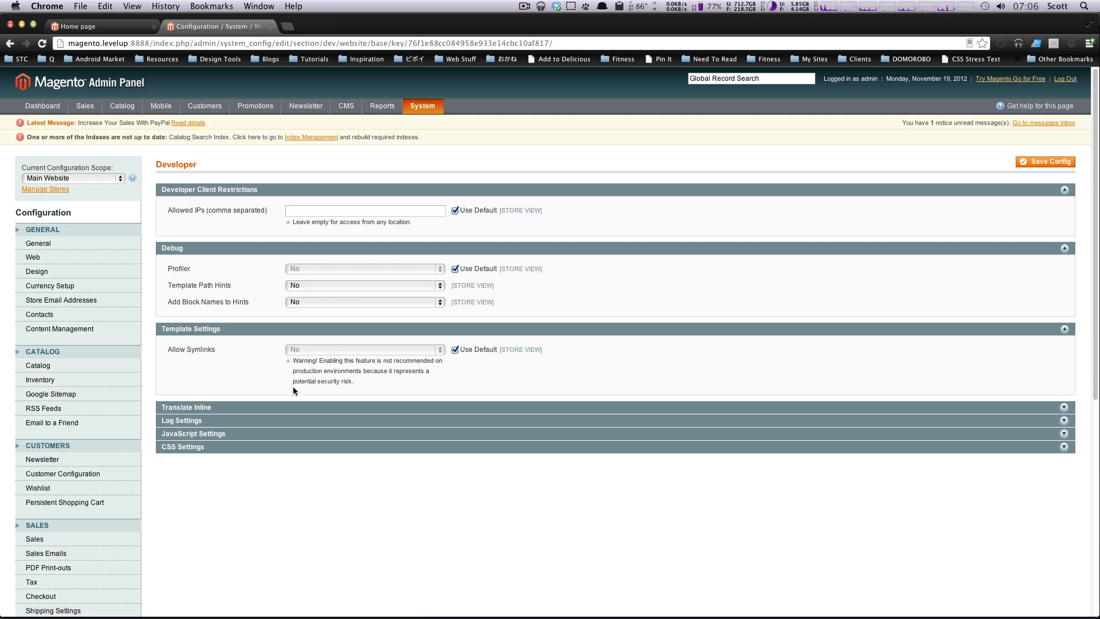
pyautogui.click(186, 407)
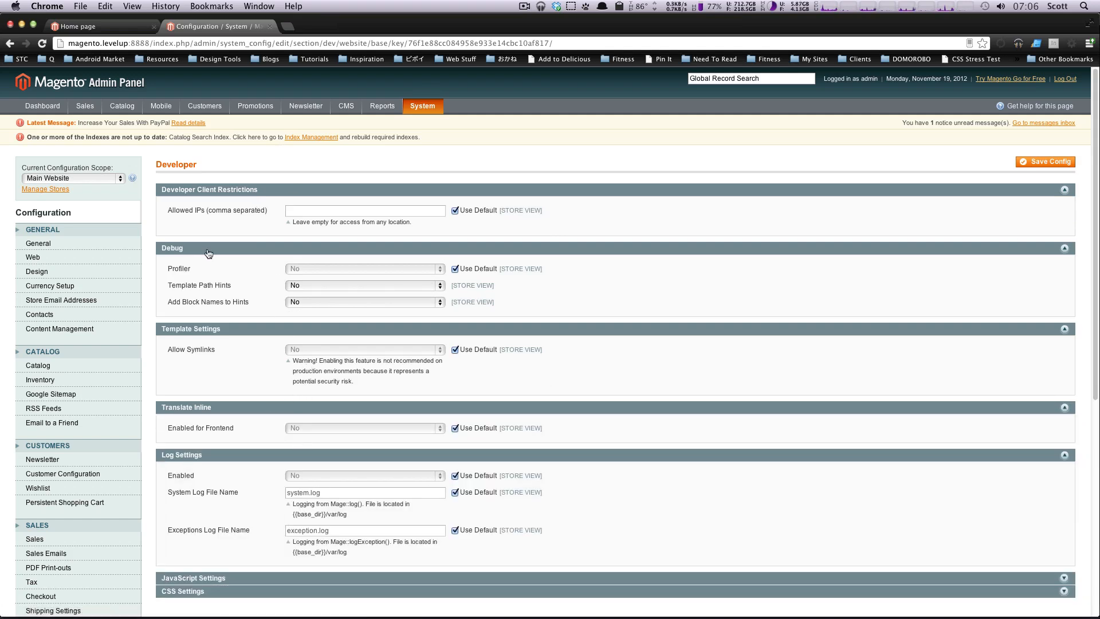
pyautogui.doubleClick(182, 286)
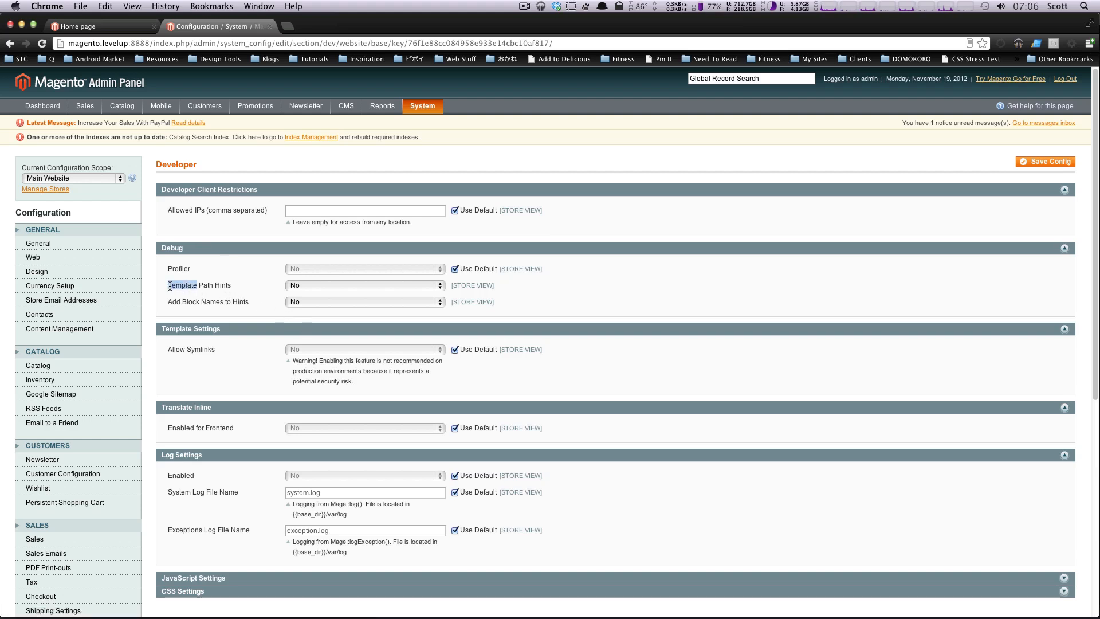
pyautogui.click(364, 286)
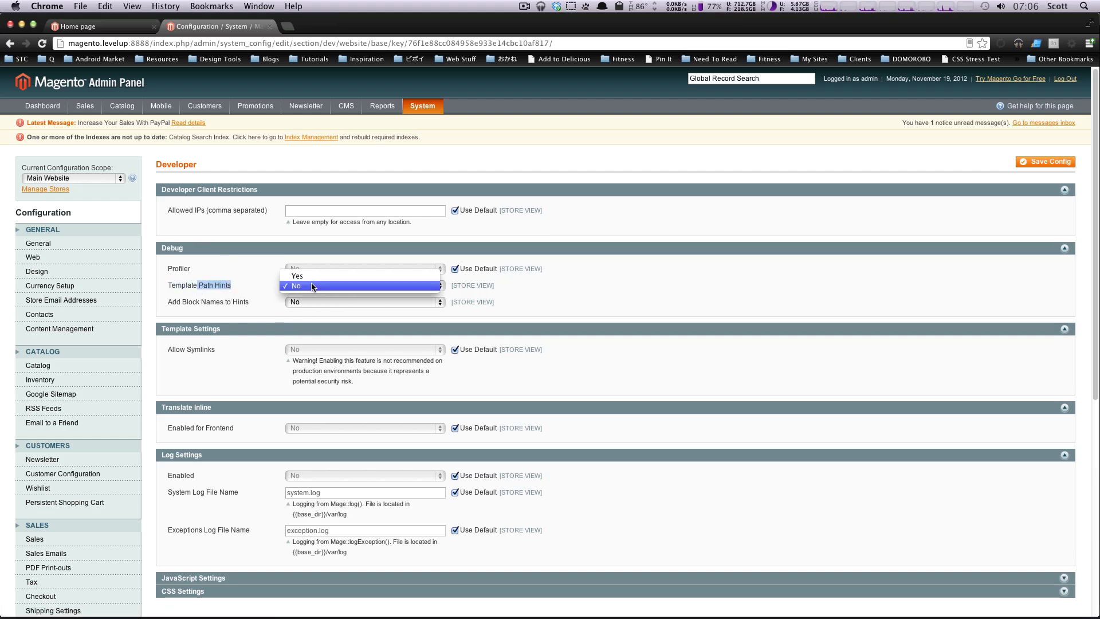
pyautogui.click(295, 286)
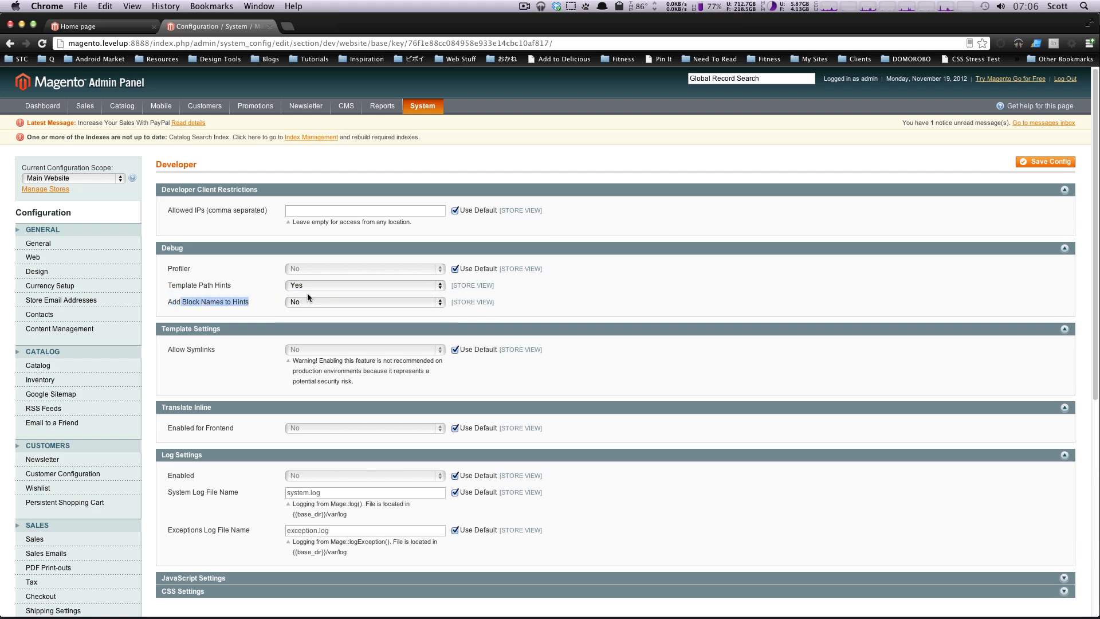
pyautogui.click(363, 301)
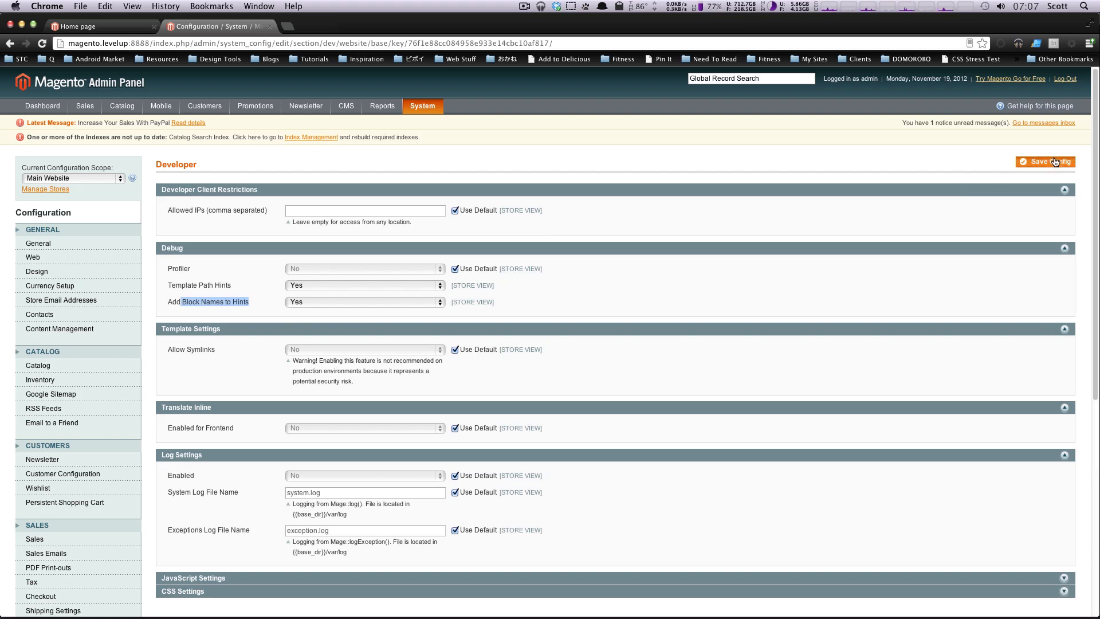
pyautogui.click(1045, 162)
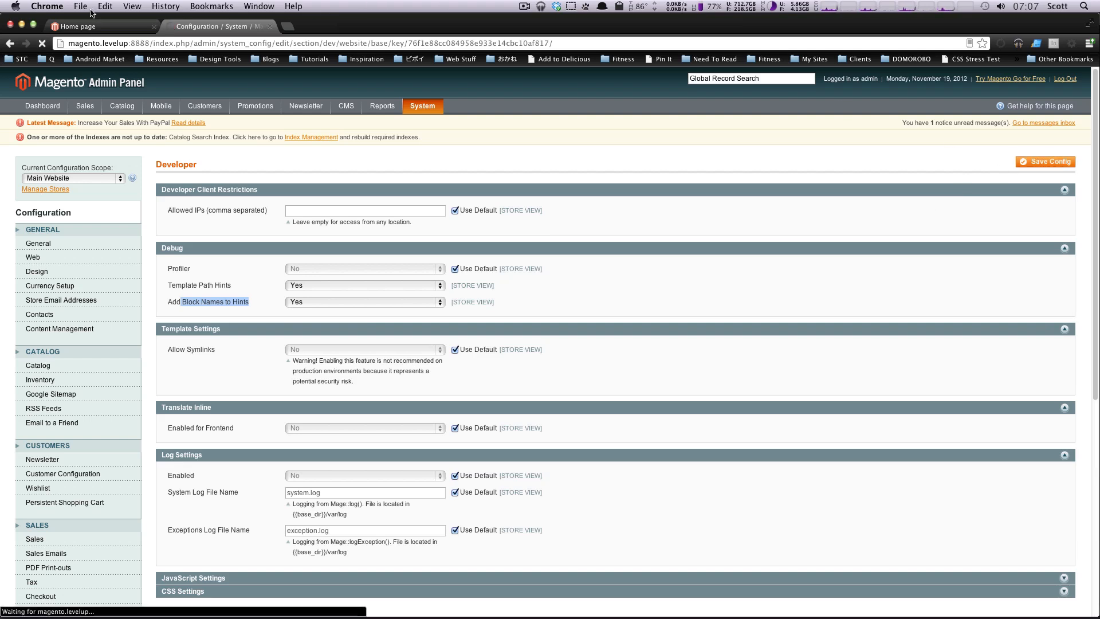
# - View the hinted storefront home page and point out the header.phtml template path
pyautogui.click(1045, 162)
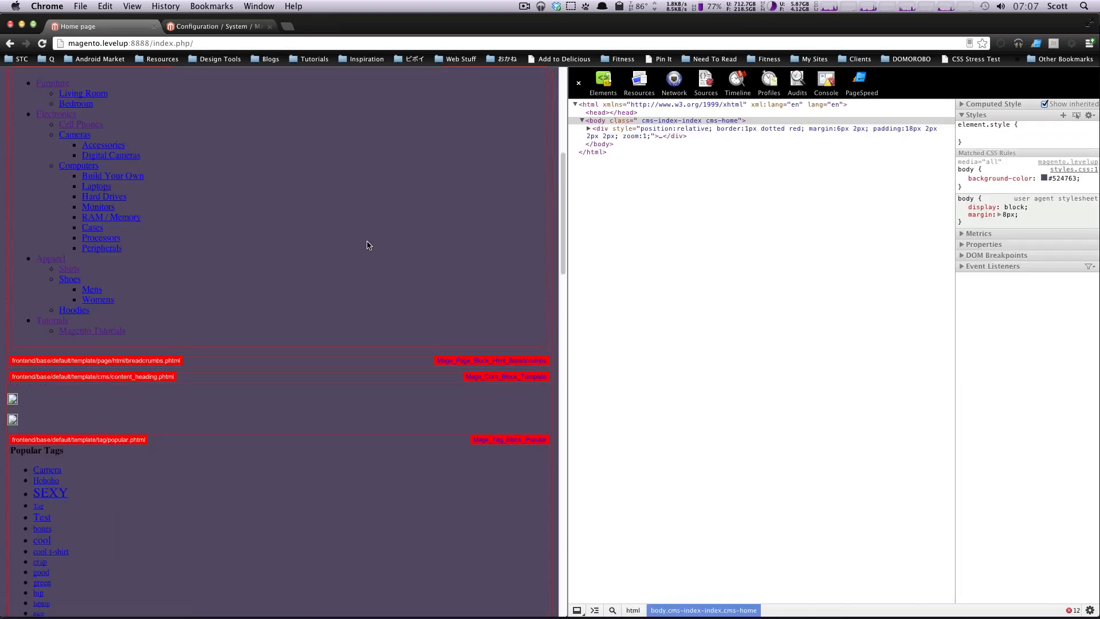
pyautogui.scroll(3)
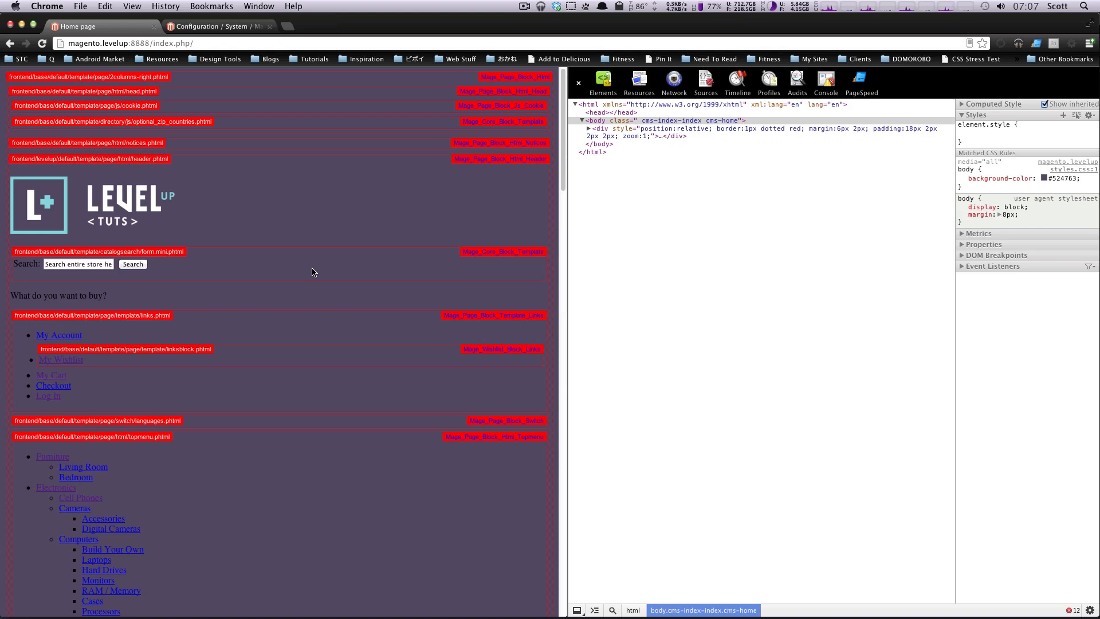
pyautogui.moveTo(400, 297)
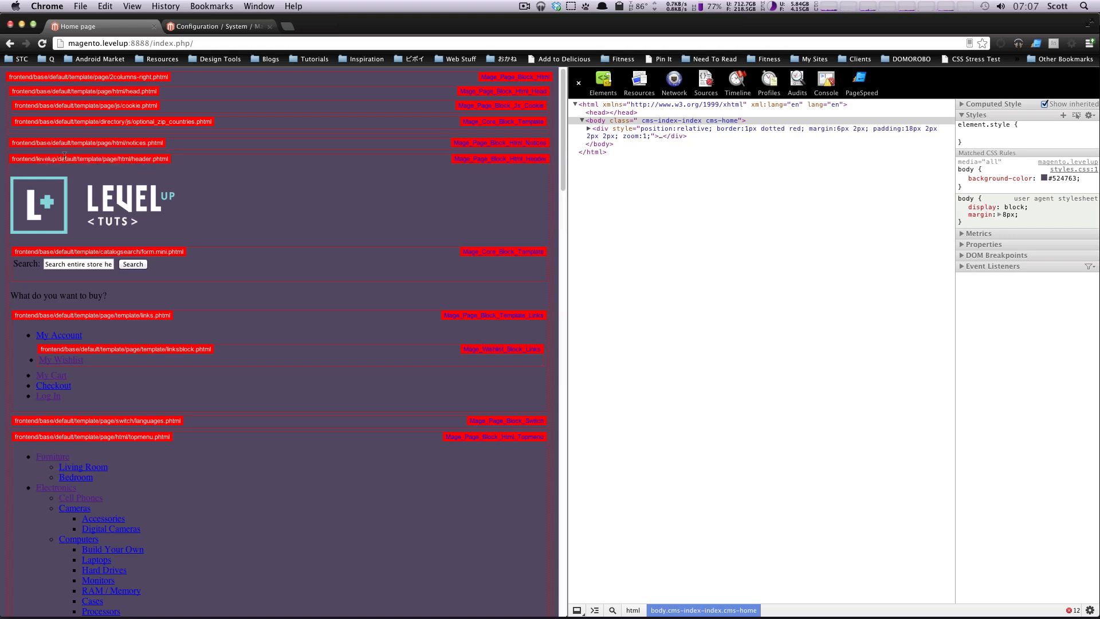
pyautogui.doubleClick(109, 158)
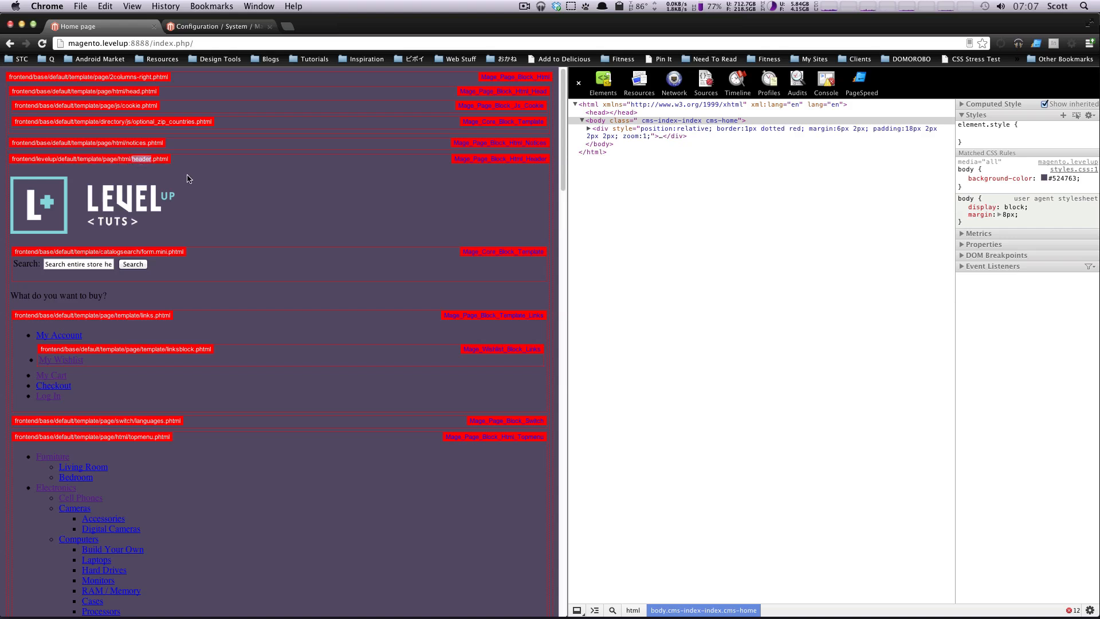
pyautogui.moveTo(224, 182)
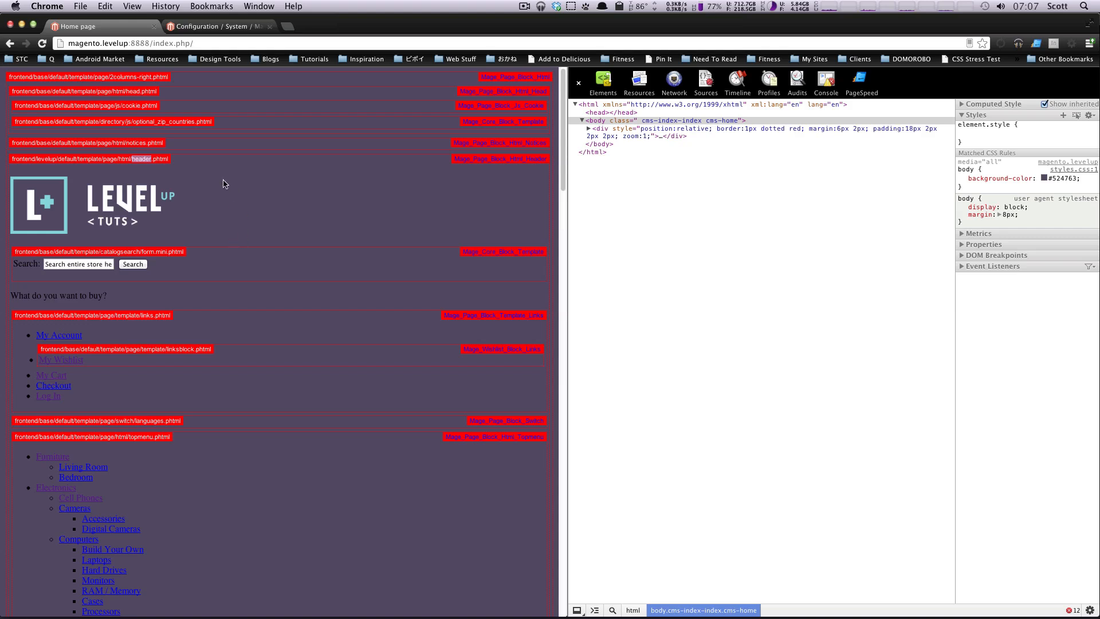
pyautogui.moveTo(371, 251)
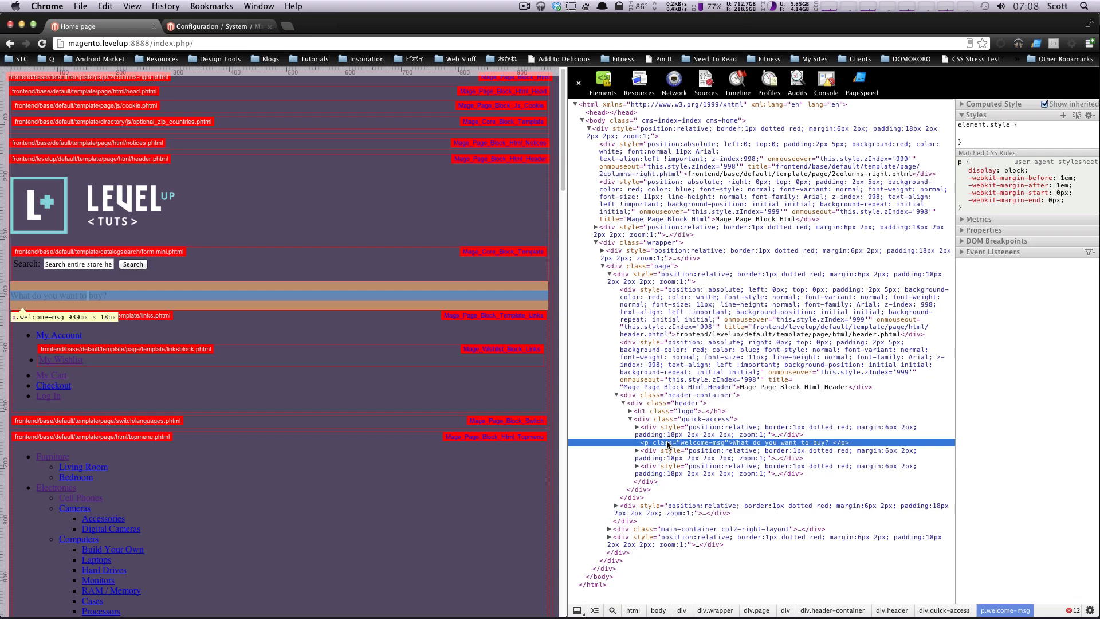
pyautogui.moveTo(448, 374)
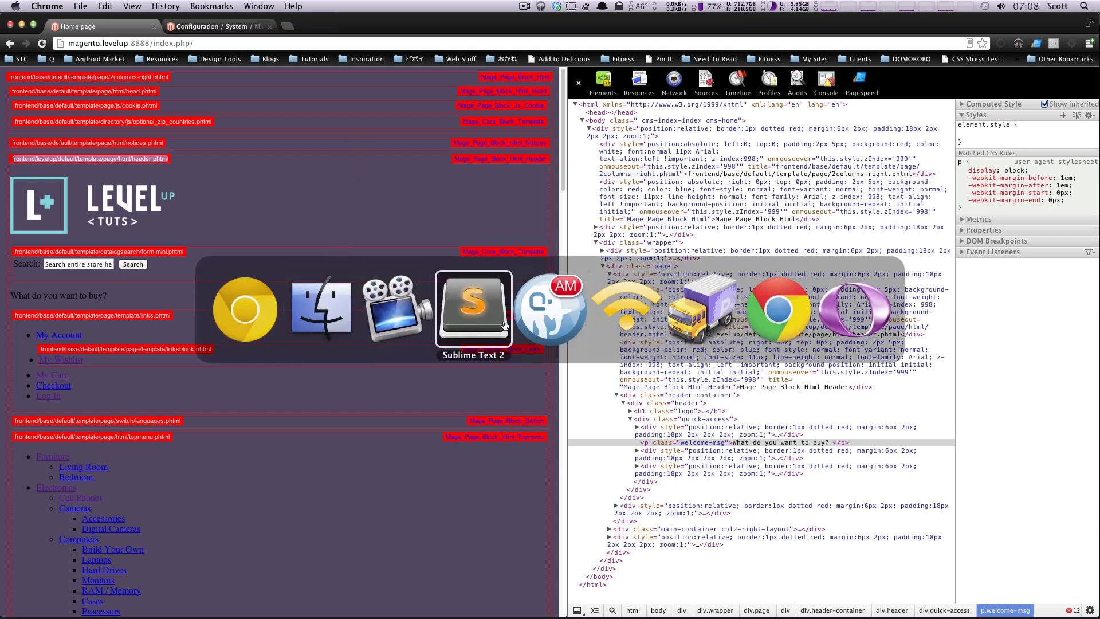
# - Replace the welcome message p tags on line 39 of header.phtml with h3
pyautogui.click(473, 309)
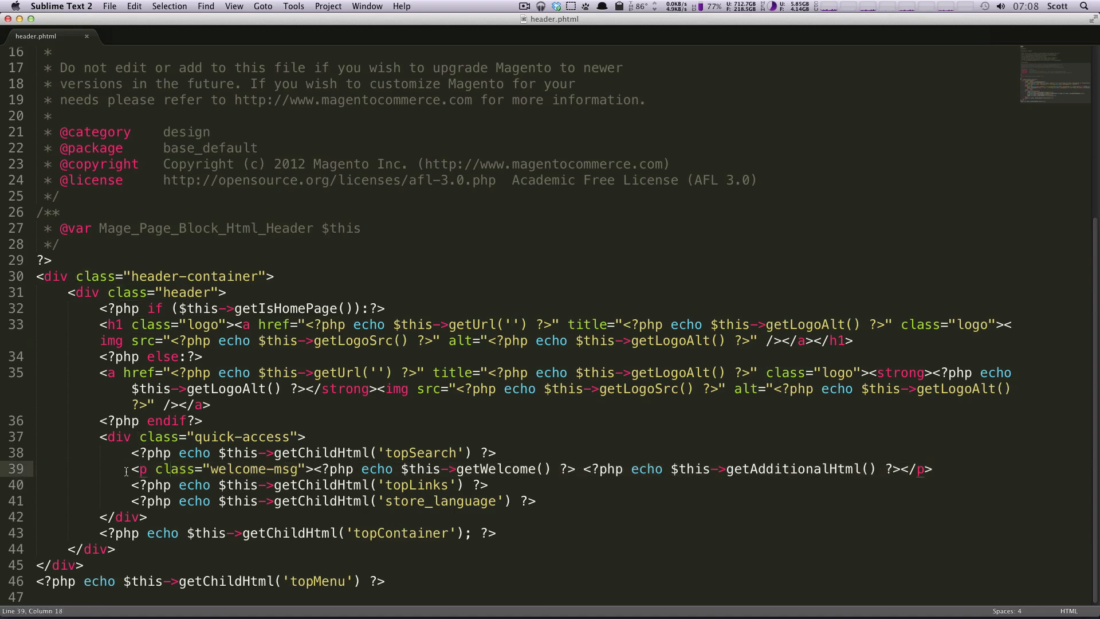
pyautogui.doubleClick(143, 469)
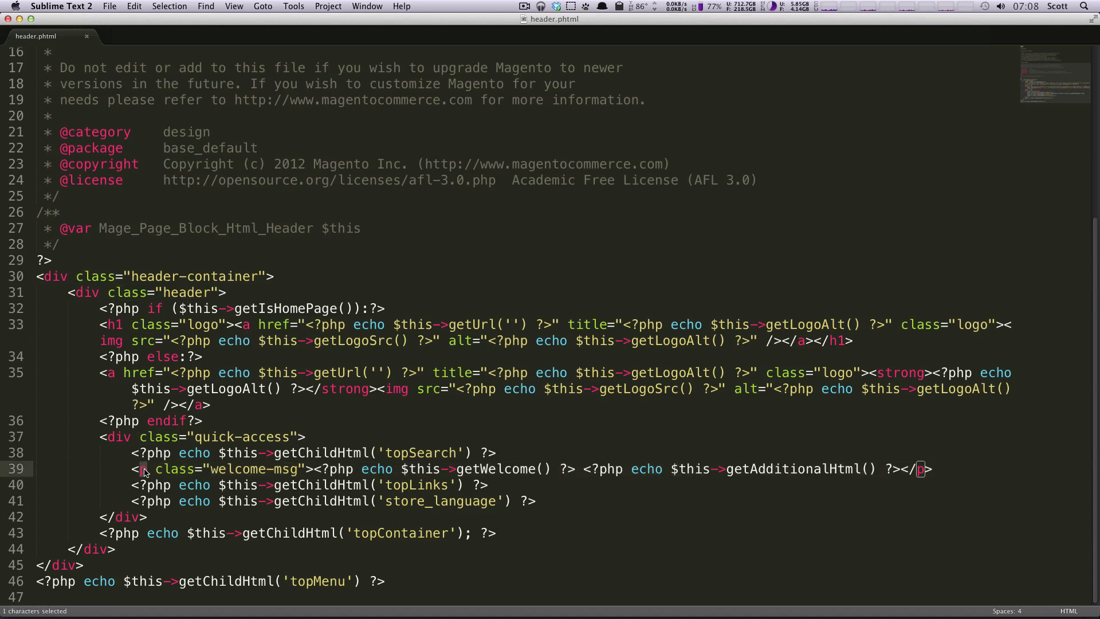
pyautogui.write('h3')
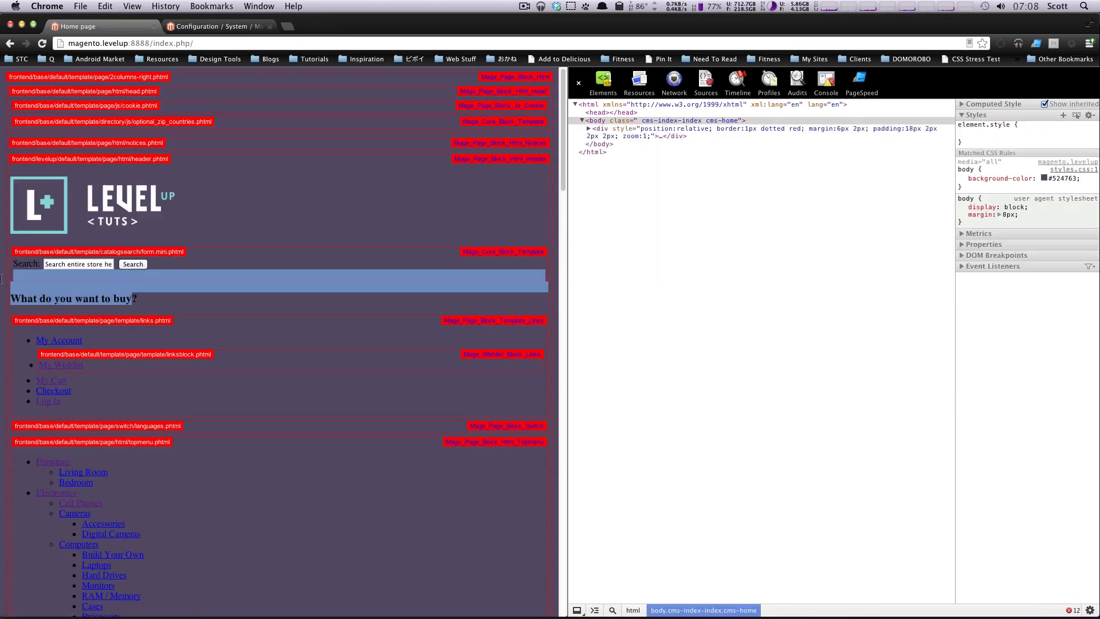
# - Inspect the 'What do you want to buy?' welcome message as an h3 element
pyautogui.rightClick(62, 297)
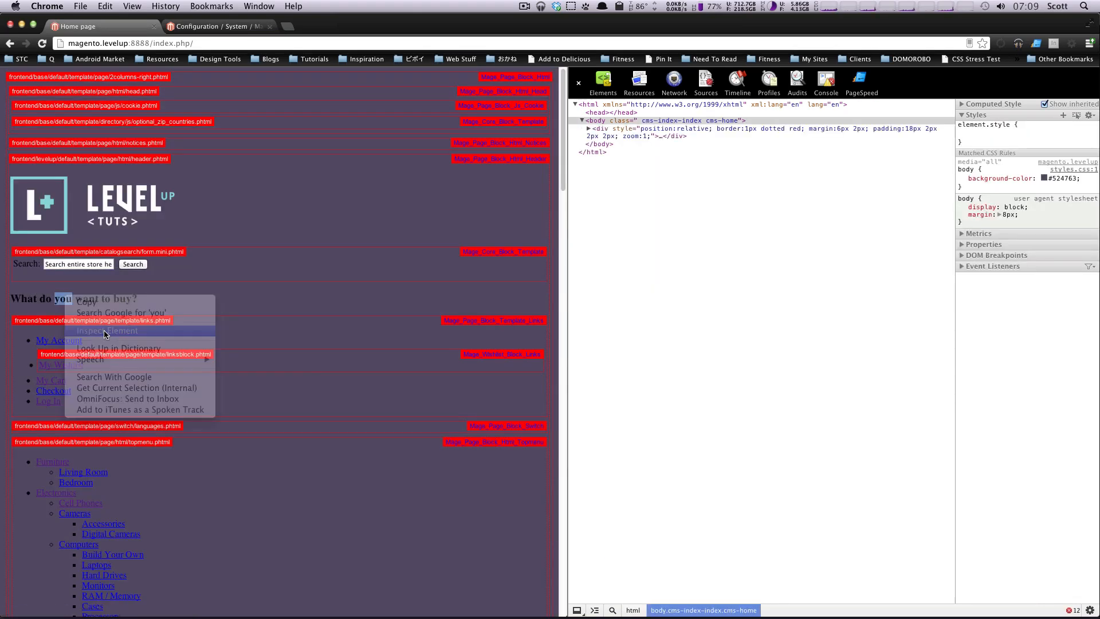
pyautogui.click(107, 330)
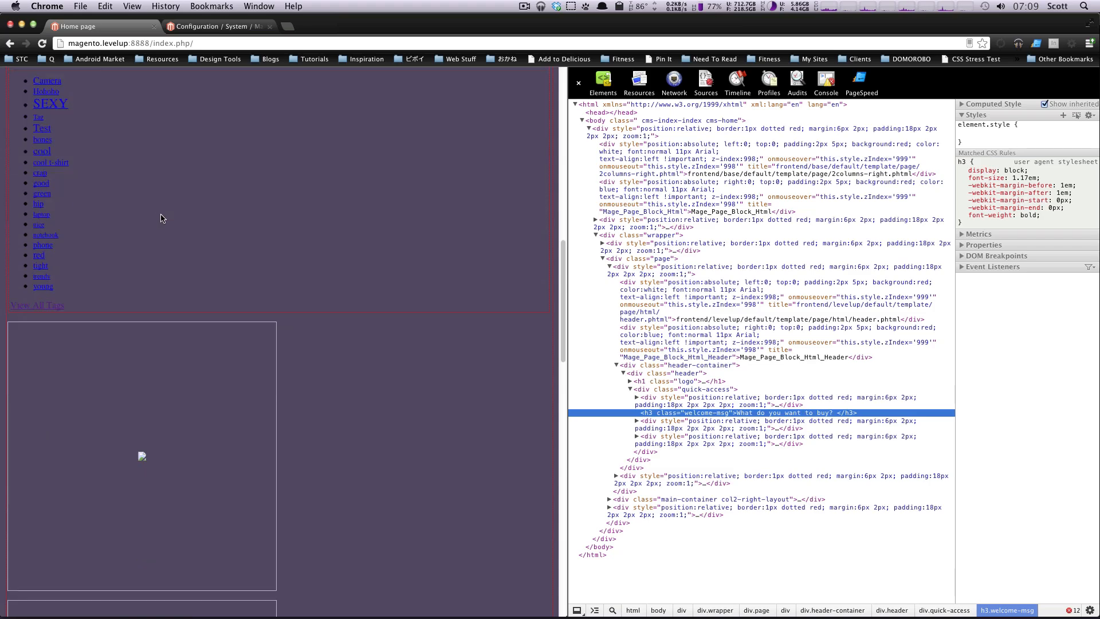
# - Scroll the Sony VAIO product page to Details and highlight the description.phtml hint path
pyautogui.scroll(-3)
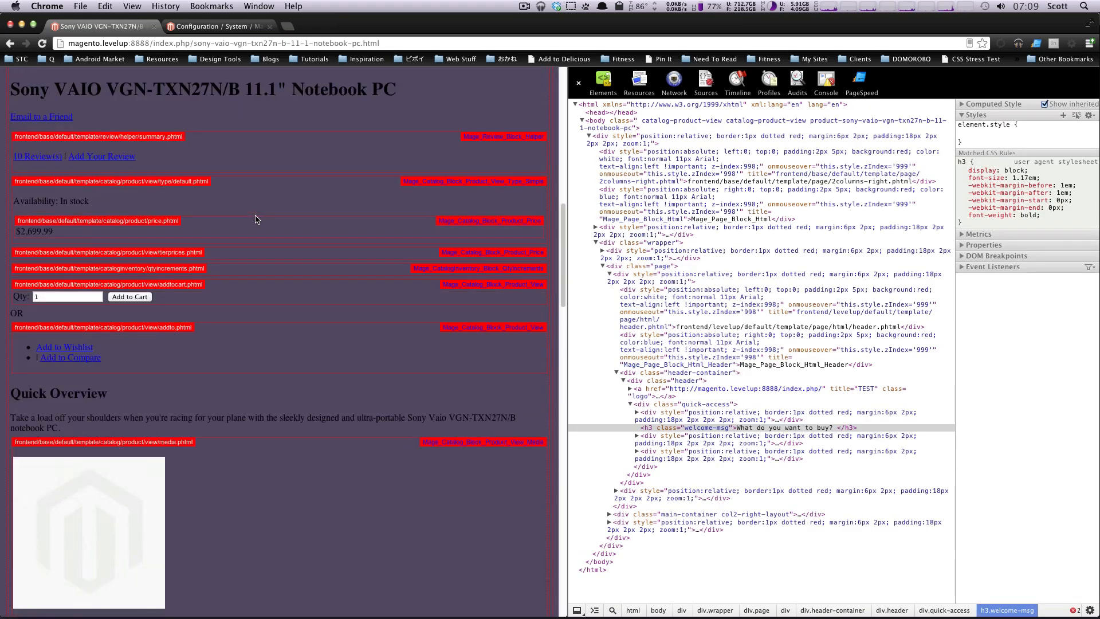
pyautogui.scroll(-3)
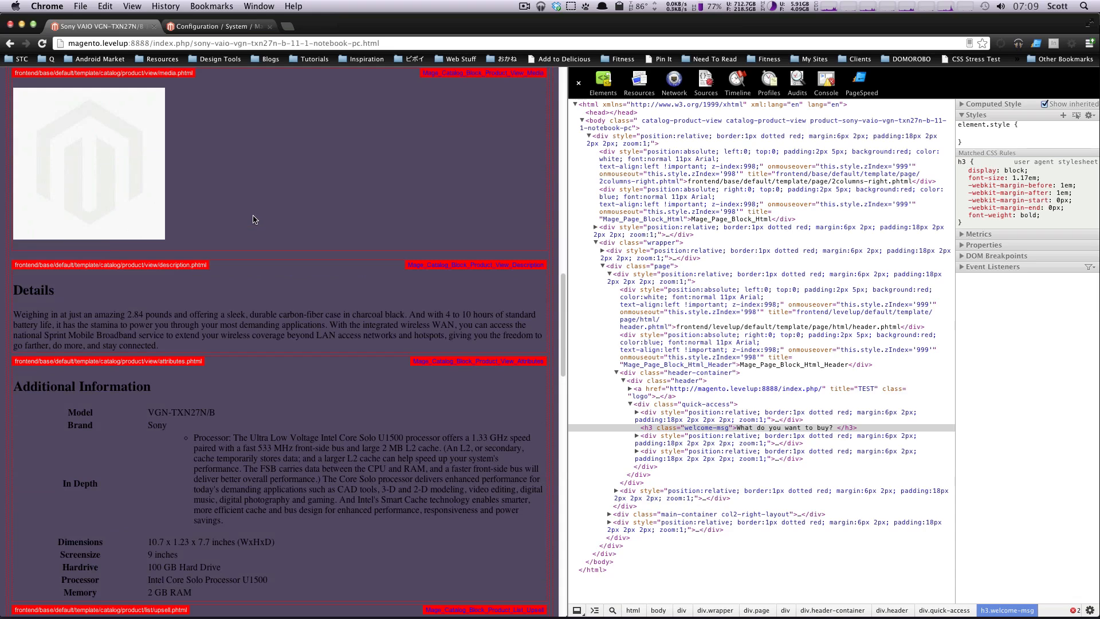
pyautogui.scroll(-3)
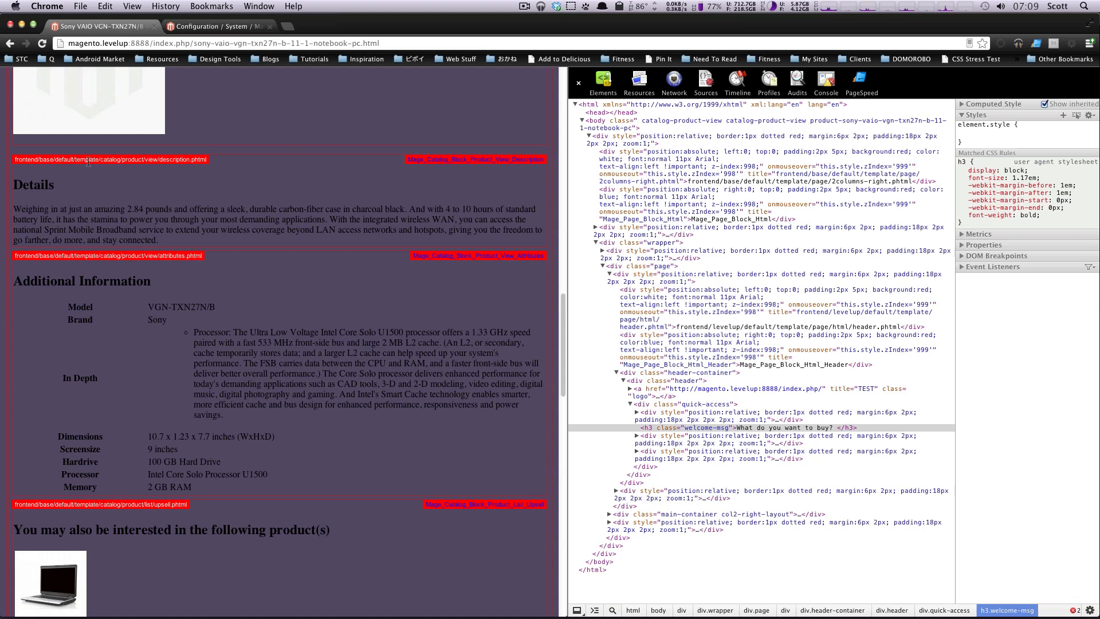
pyautogui.doubleClick(132, 159)
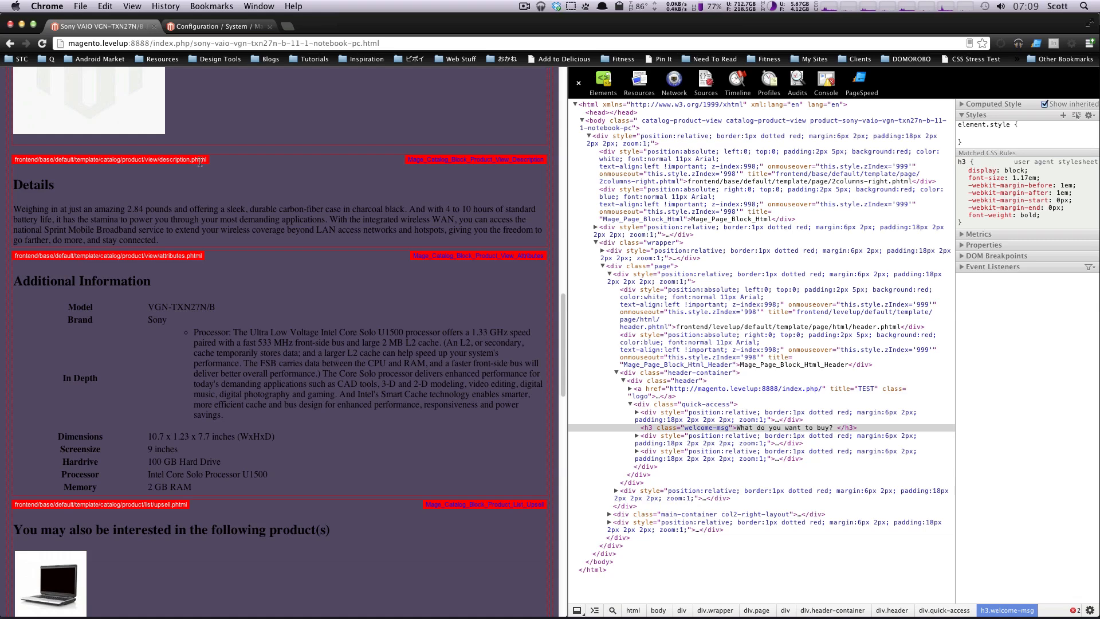
pyautogui.moveTo(213, 199)
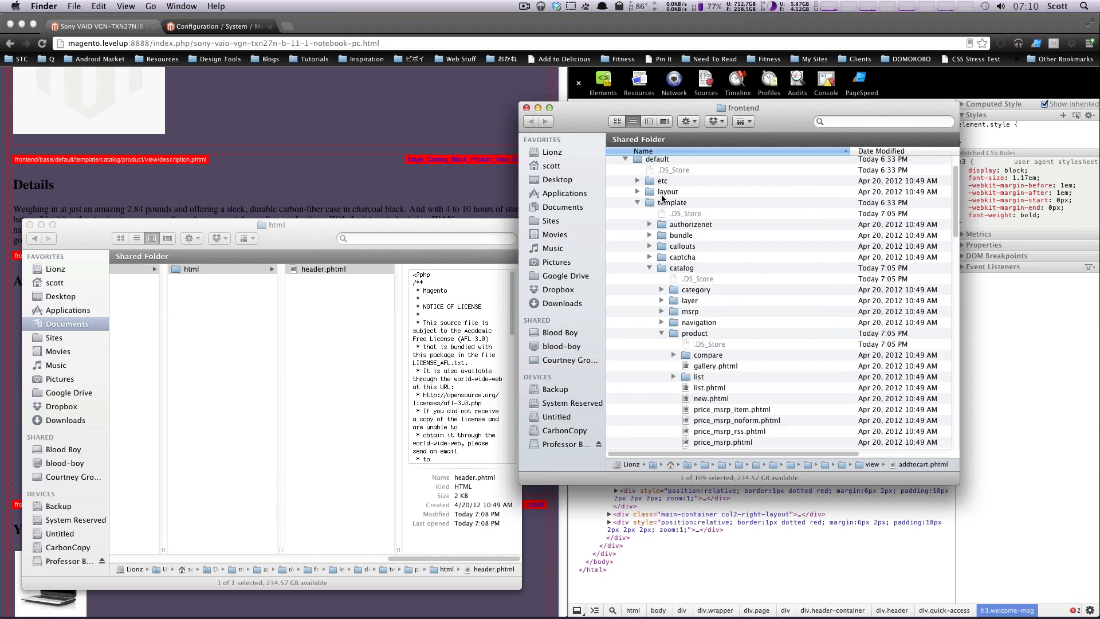
# - Focus the frontend folder window in Finder to locate description.phtml
pyautogui.click(671, 202)
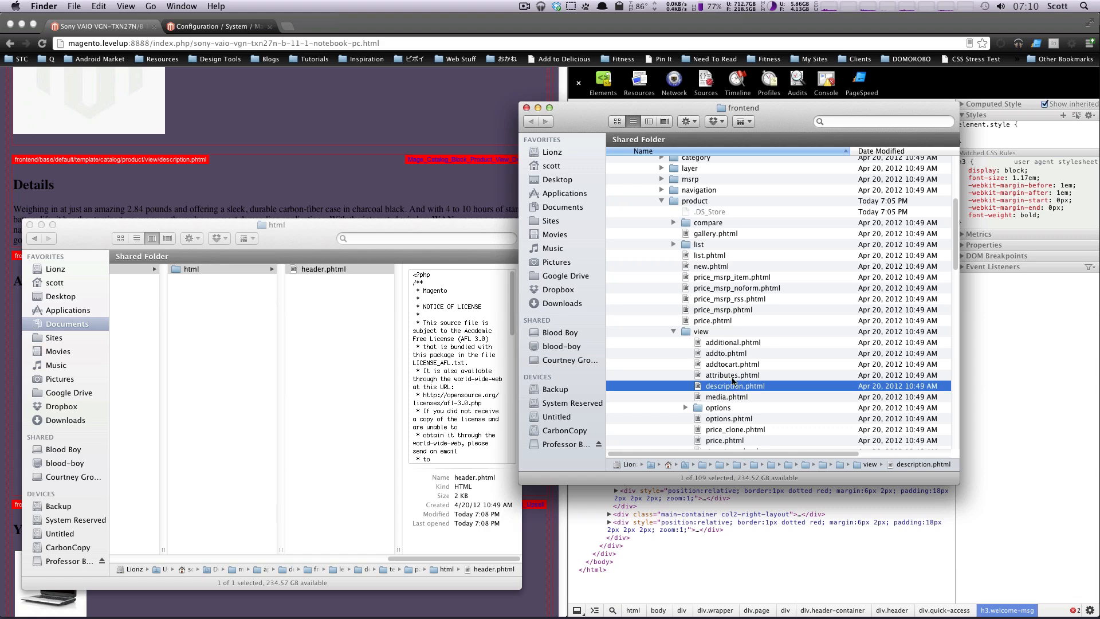
pyautogui.moveTo(812, 388)
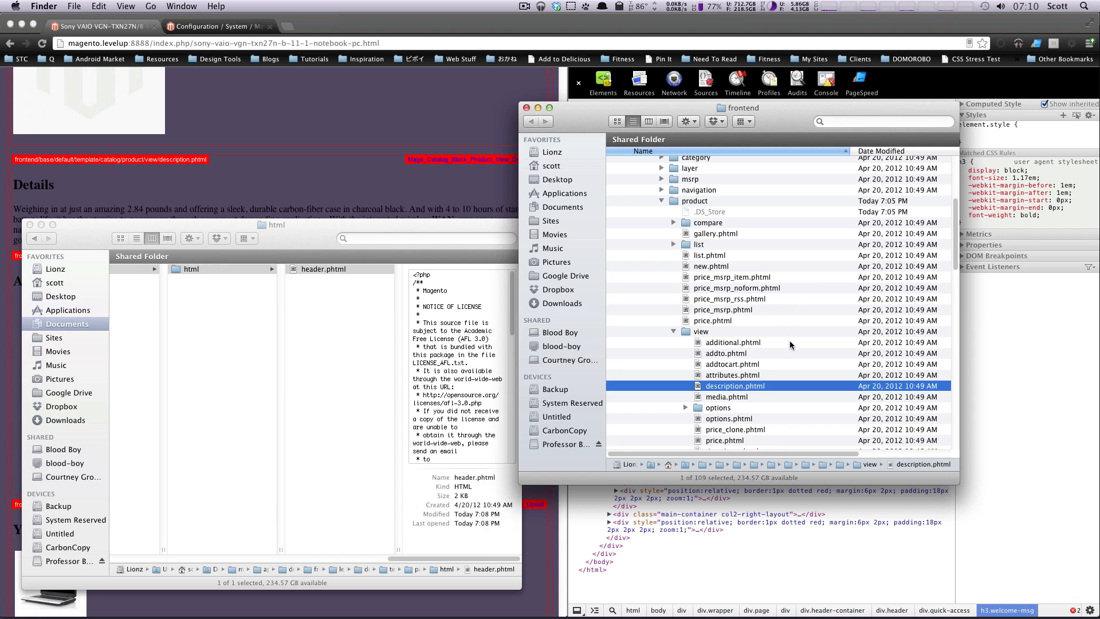
pyautogui.moveTo(760, 390)
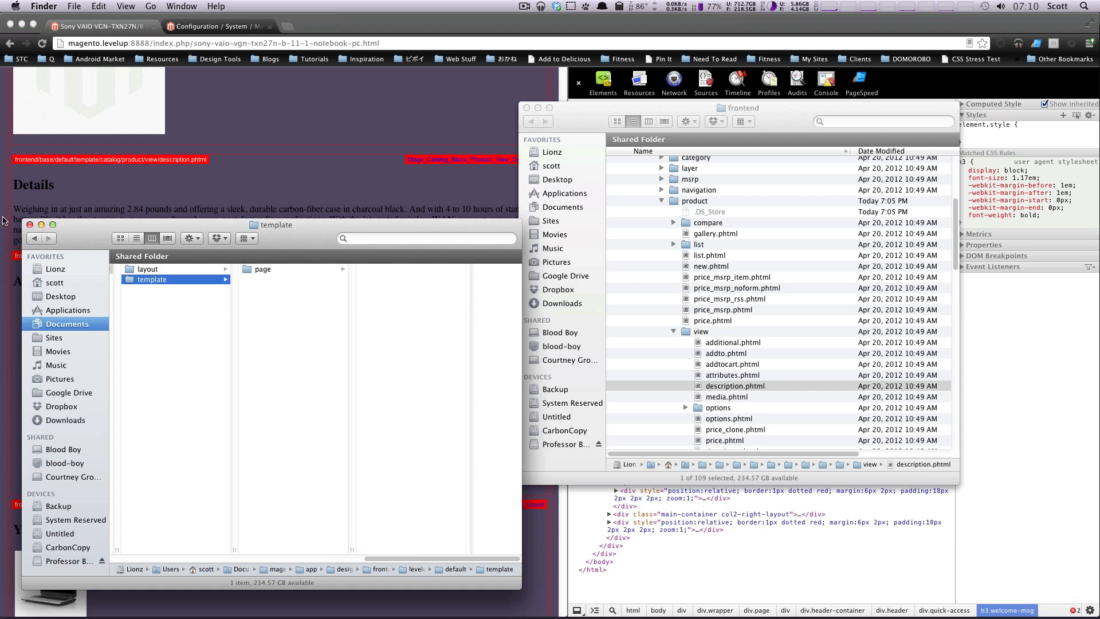
pyautogui.moveTo(318, 342)
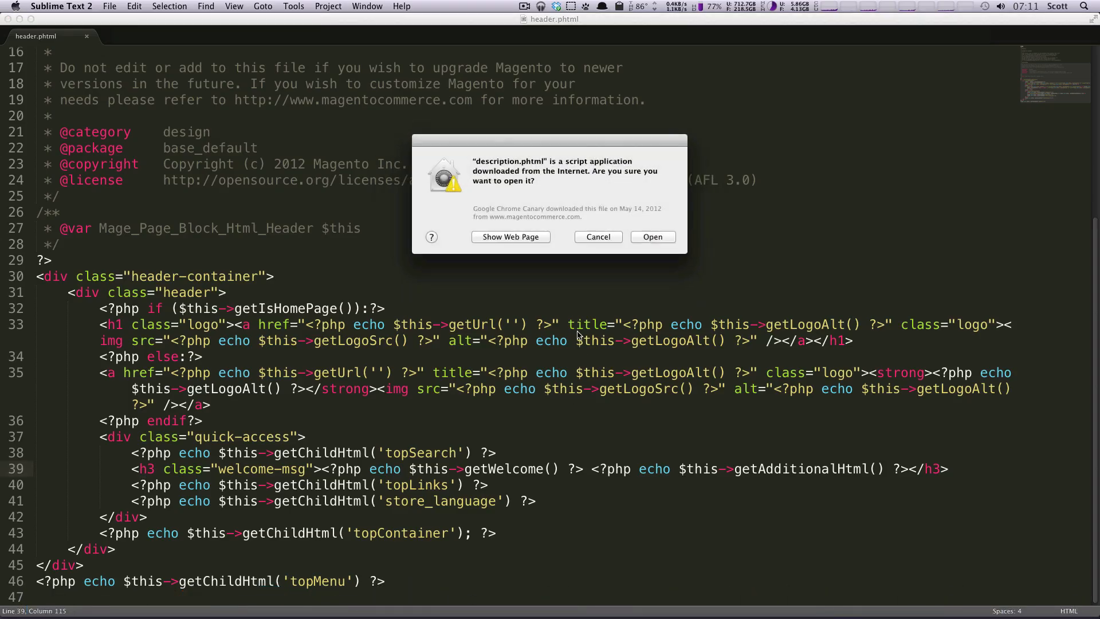
# - Confirm opening description.phtml and remove the Details output from its h2 heading
pyautogui.click(650, 236)
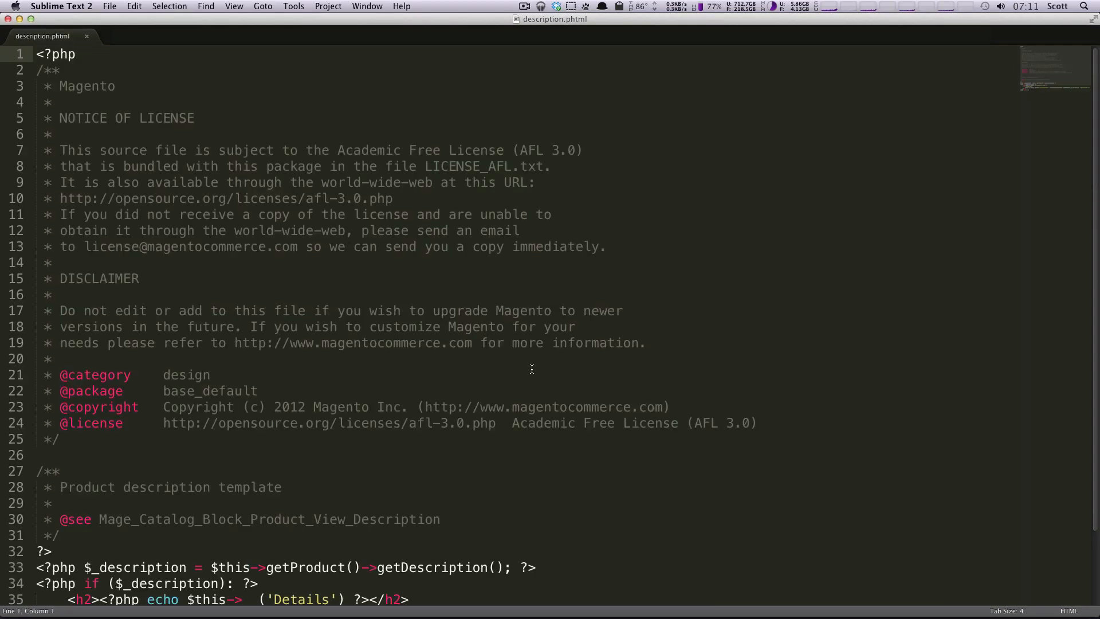
pyautogui.scroll(-3)
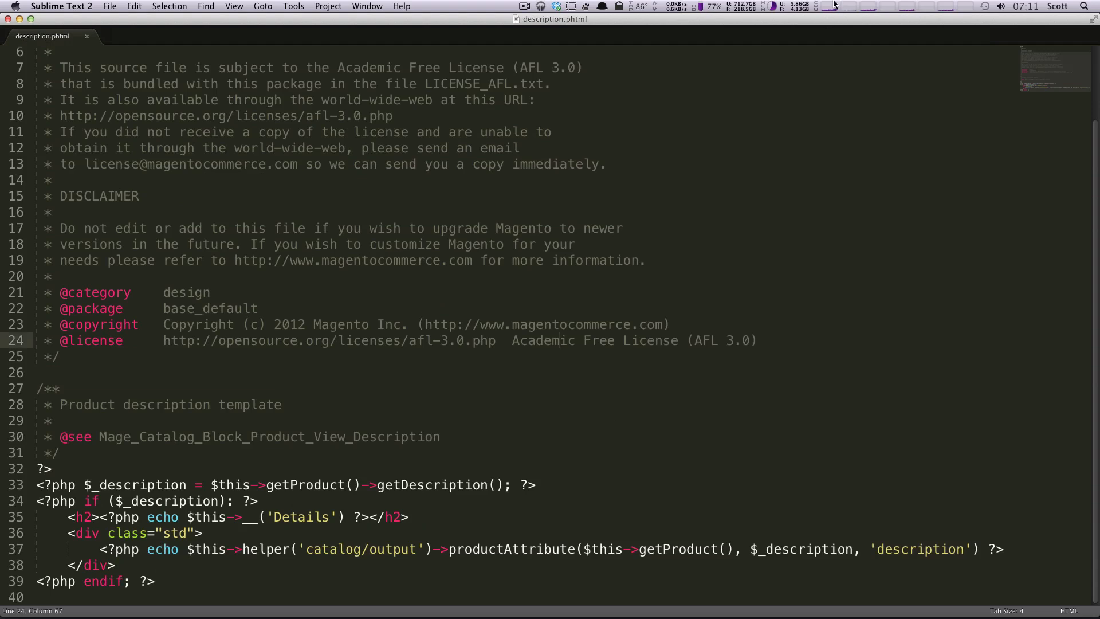
pyautogui.moveTo(821, 100)
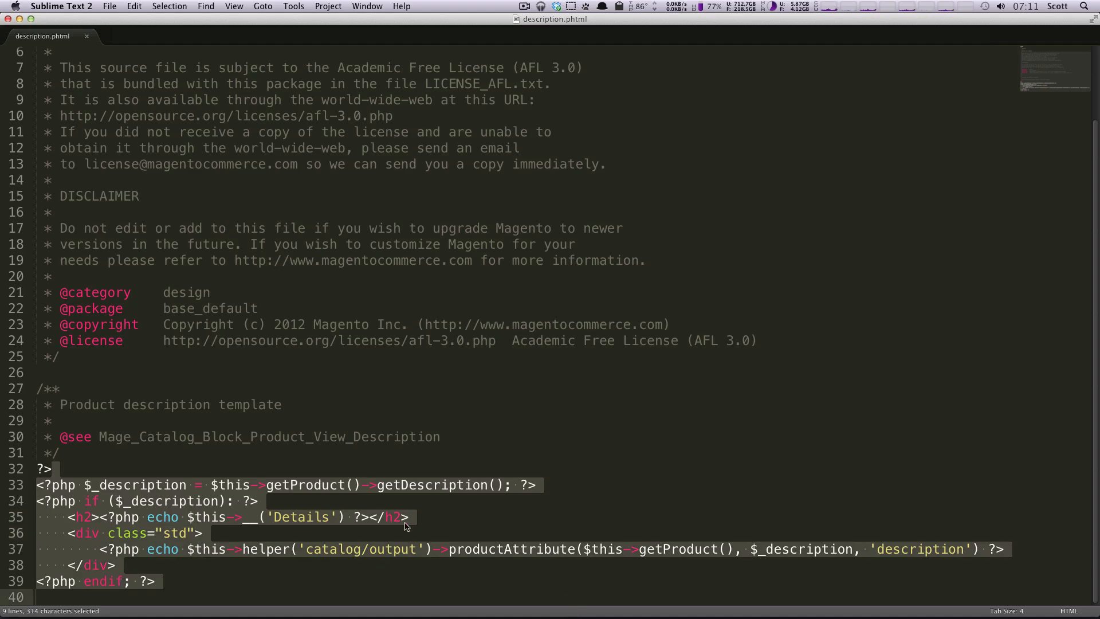
pyautogui.click(307, 517)
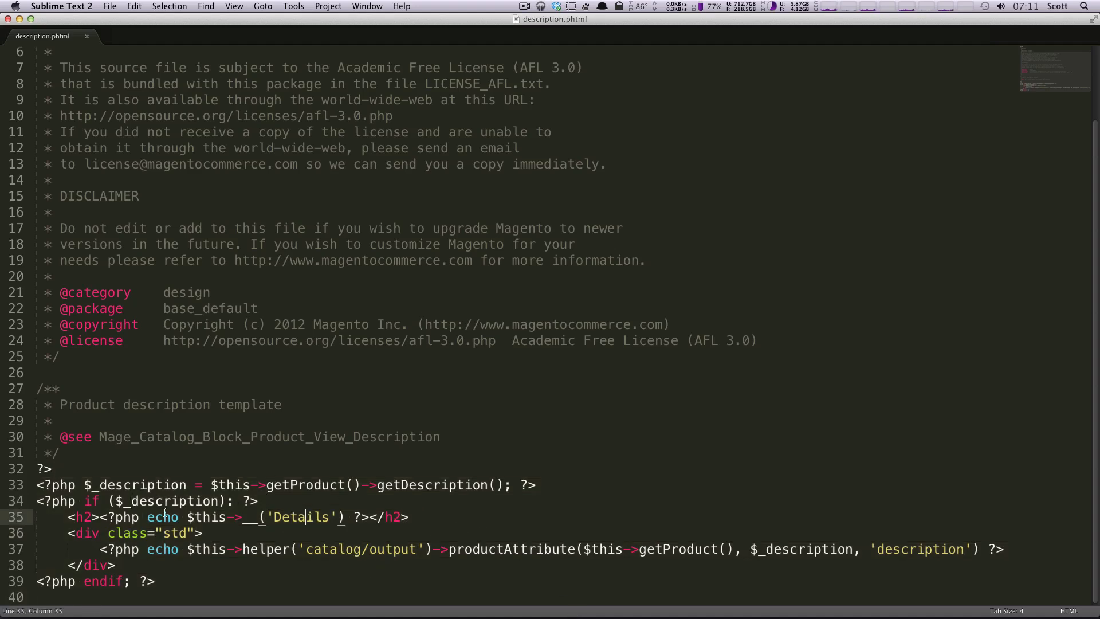
pyautogui.doubleClick(301, 517)
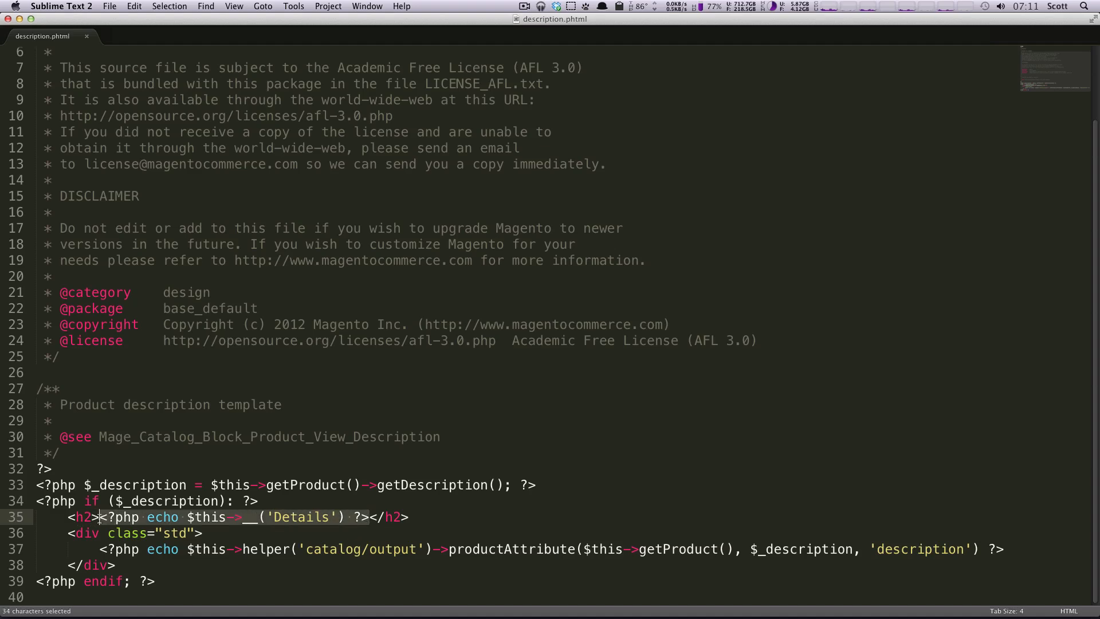
pyautogui.press('delete')
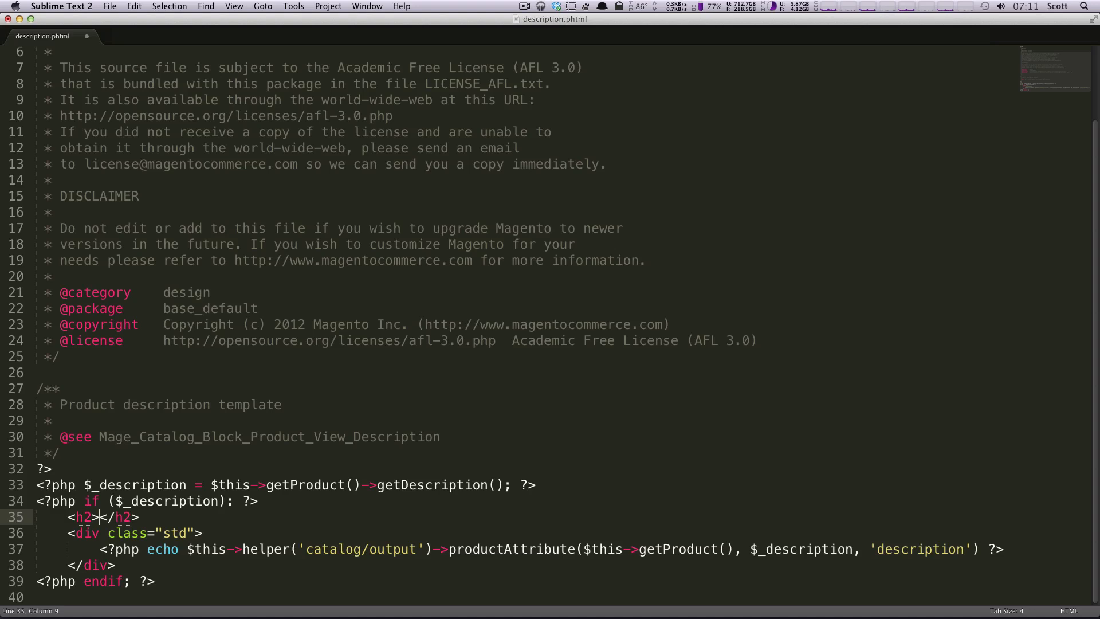
# - Make the heading read 'Product Information' and save the template
pyautogui.write('Pr')
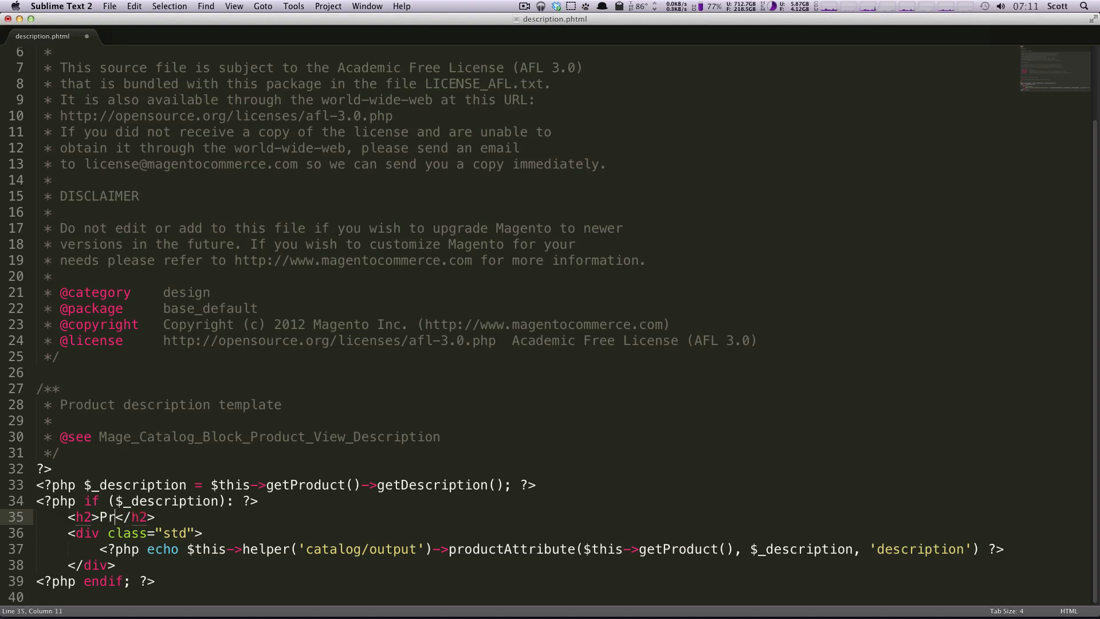
pyautogui.write('oduct IN')
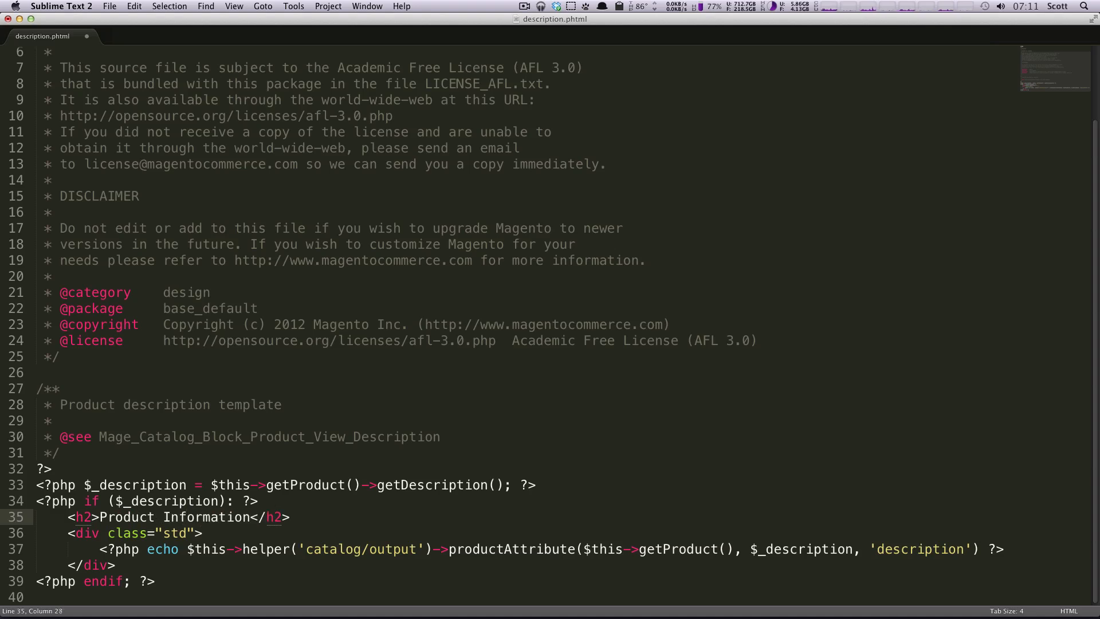
pyautogui.press('cmd+s')
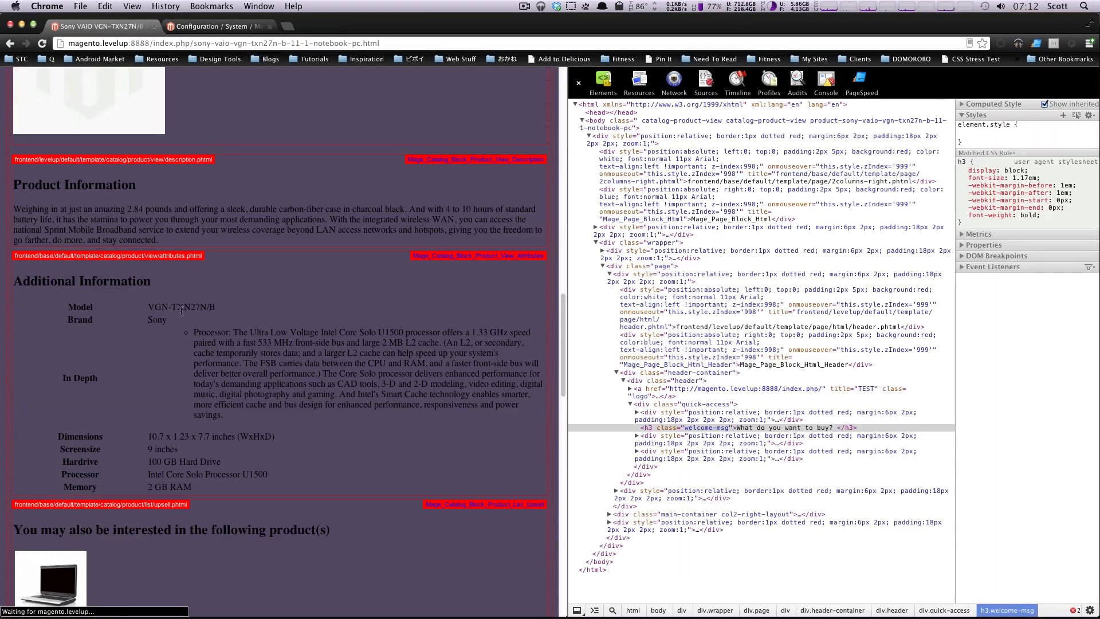
# - Reload the product page, confirm the Product Information heading, then go to the Cell Phones category
pyautogui.doubleClick(112, 184)
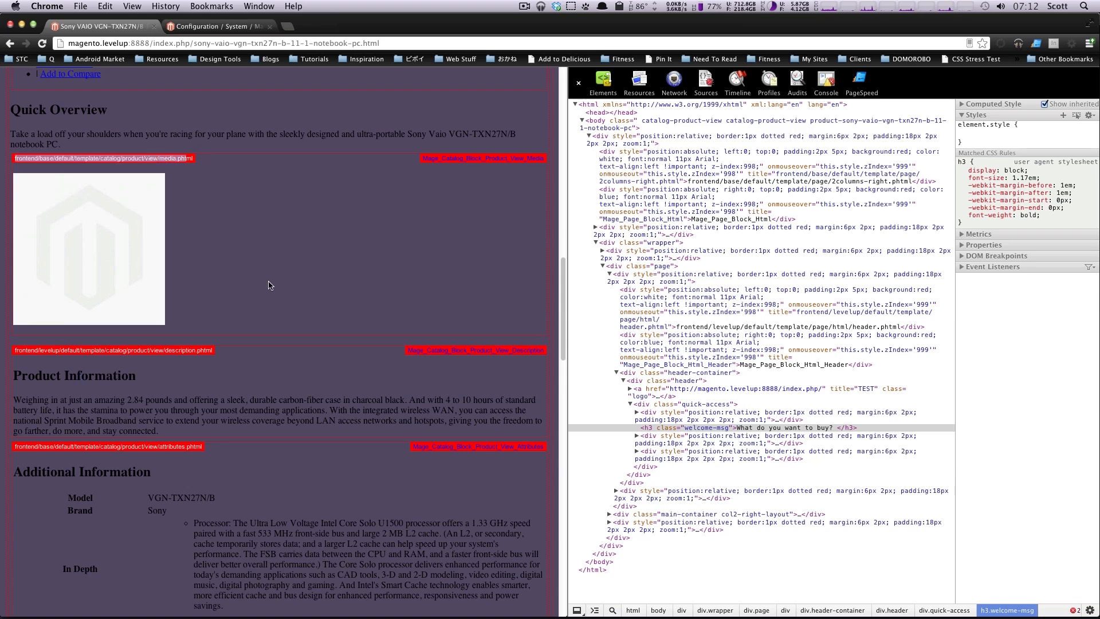
pyautogui.scroll(-3)
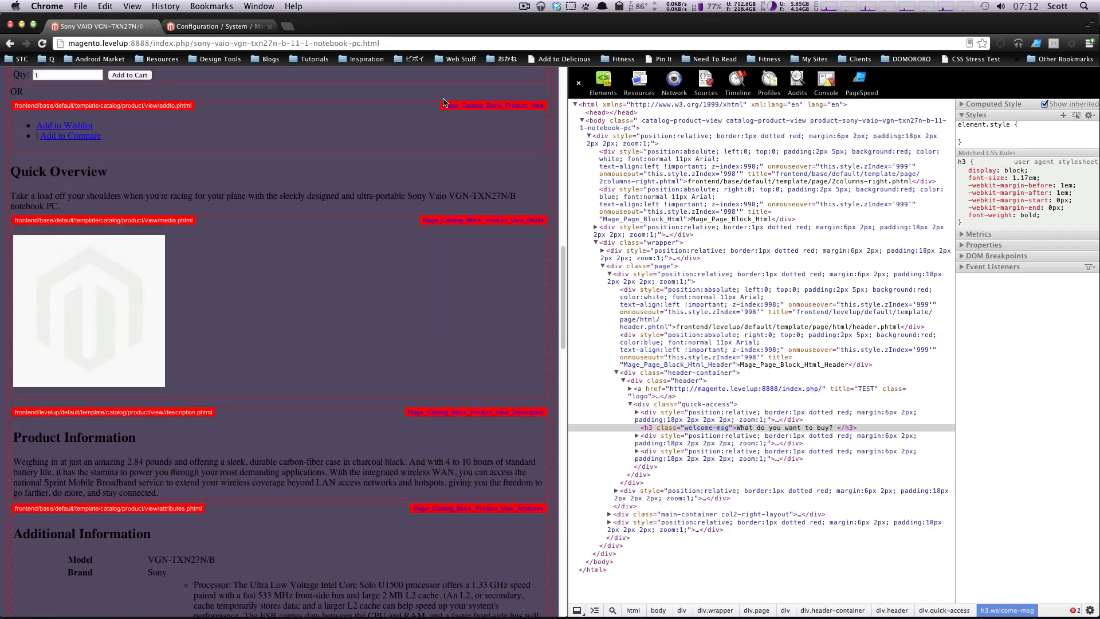
pyautogui.moveTo(517, 145)
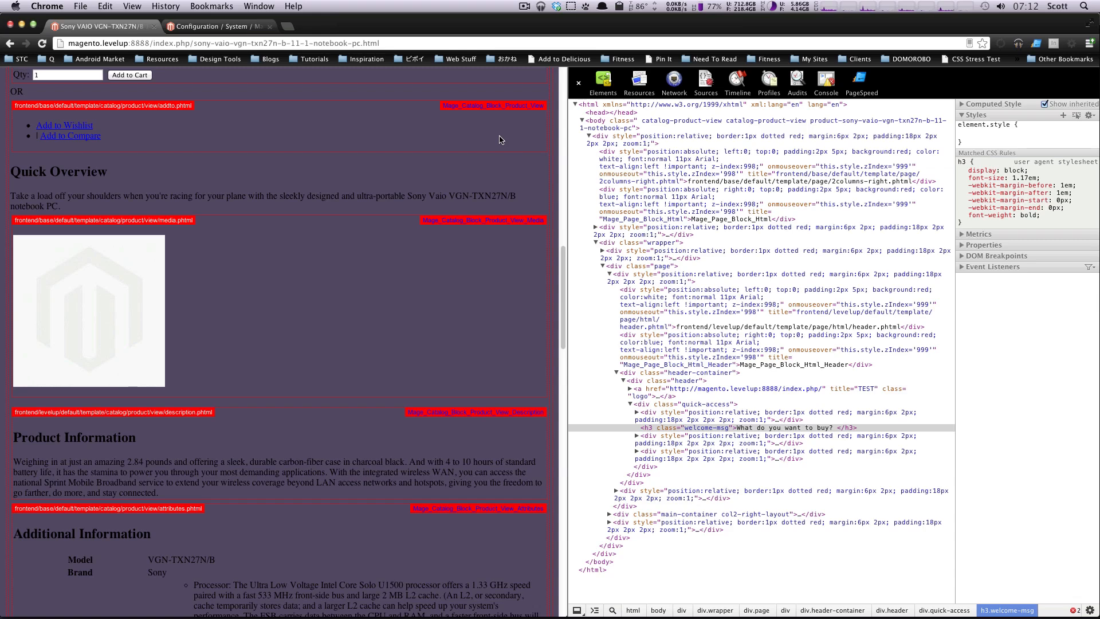
pyautogui.moveTo(278, 502)
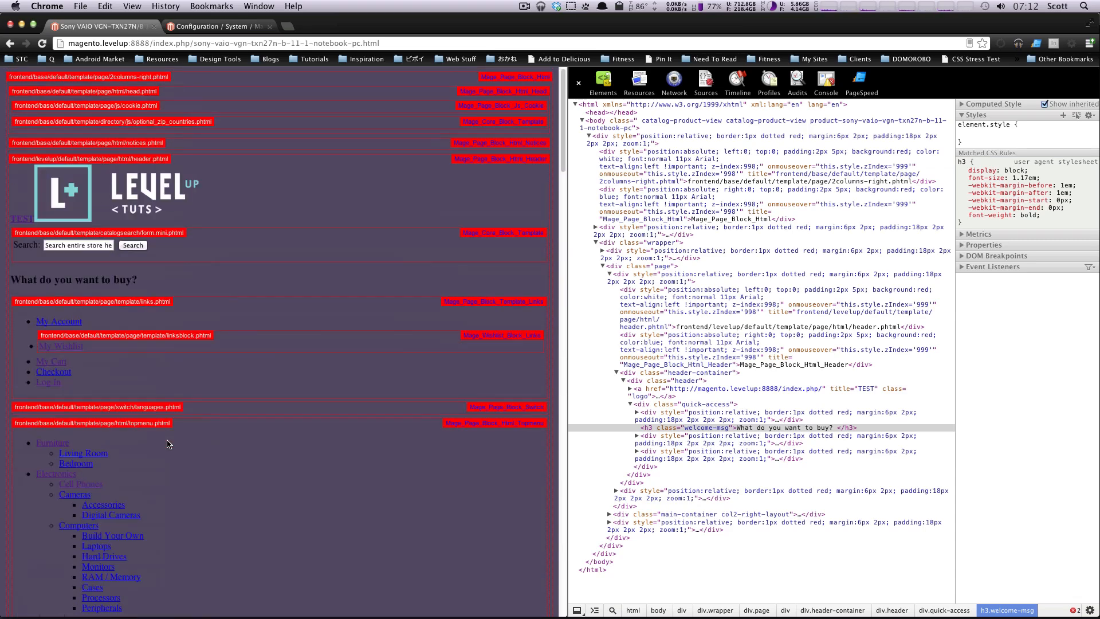
pyautogui.scroll(-3)
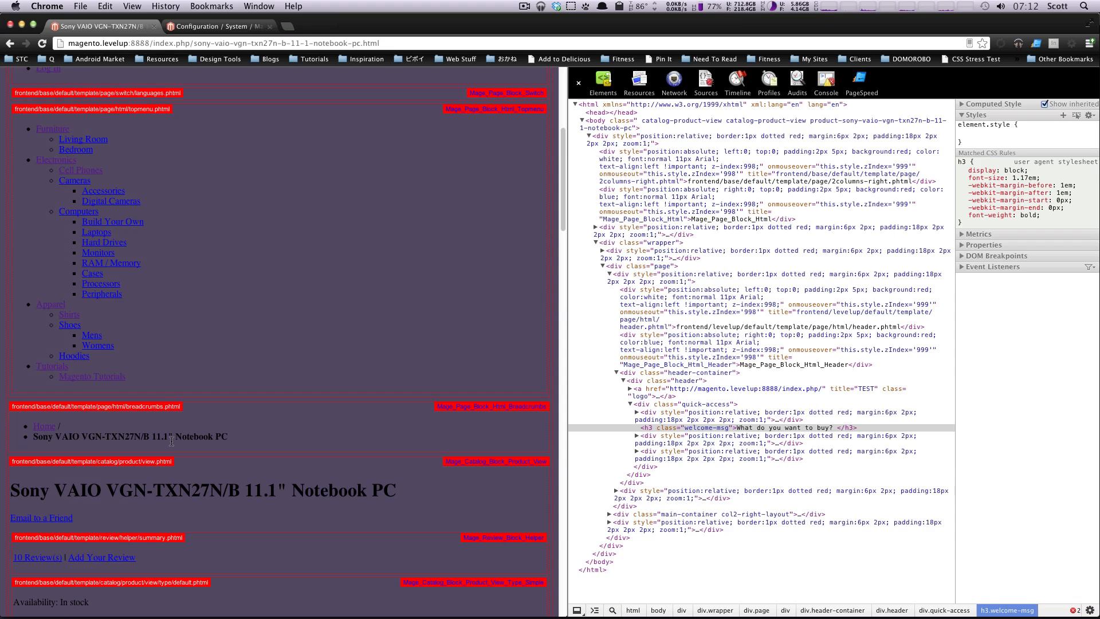
pyautogui.click(80, 169)
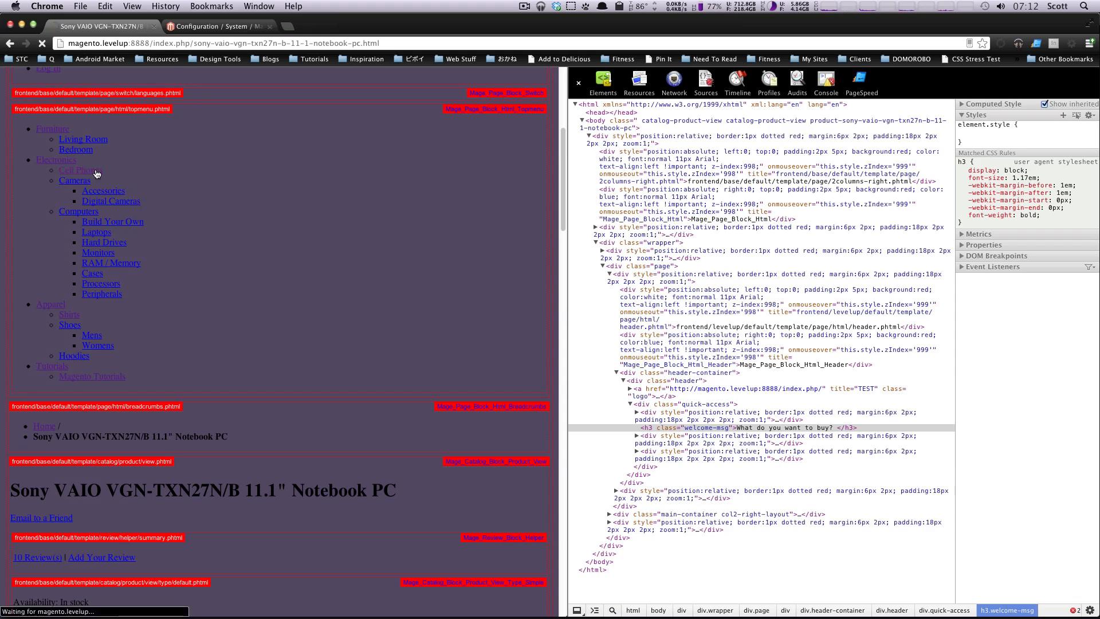
# - On the Cell Phones page, select the catalog/product/list.phtml template hint path
pyautogui.click(73, 169)
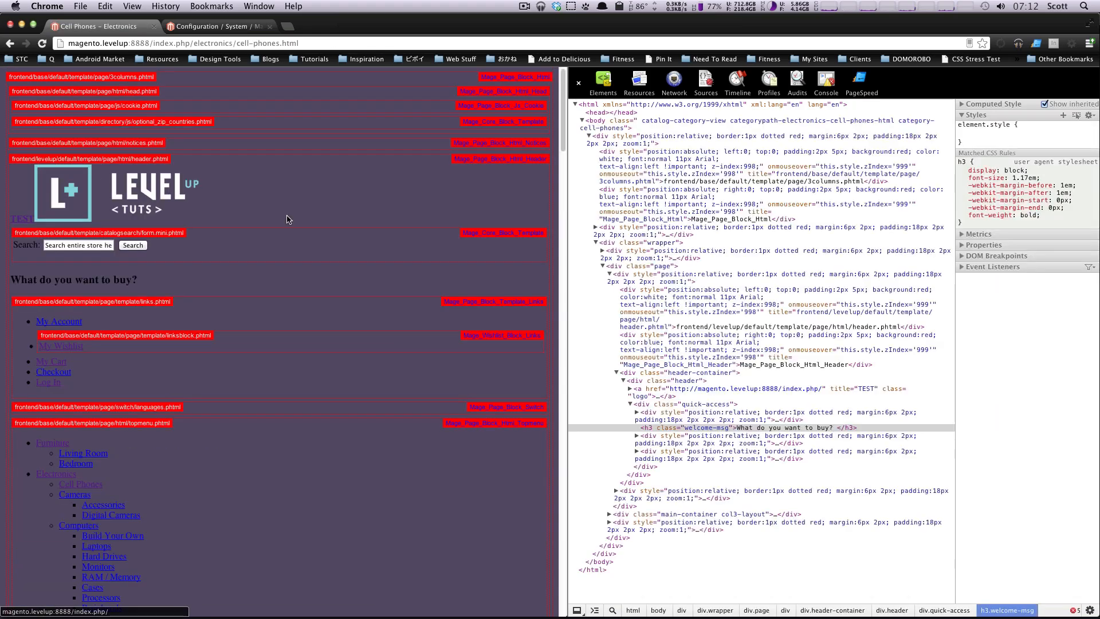
pyautogui.scroll(-3)
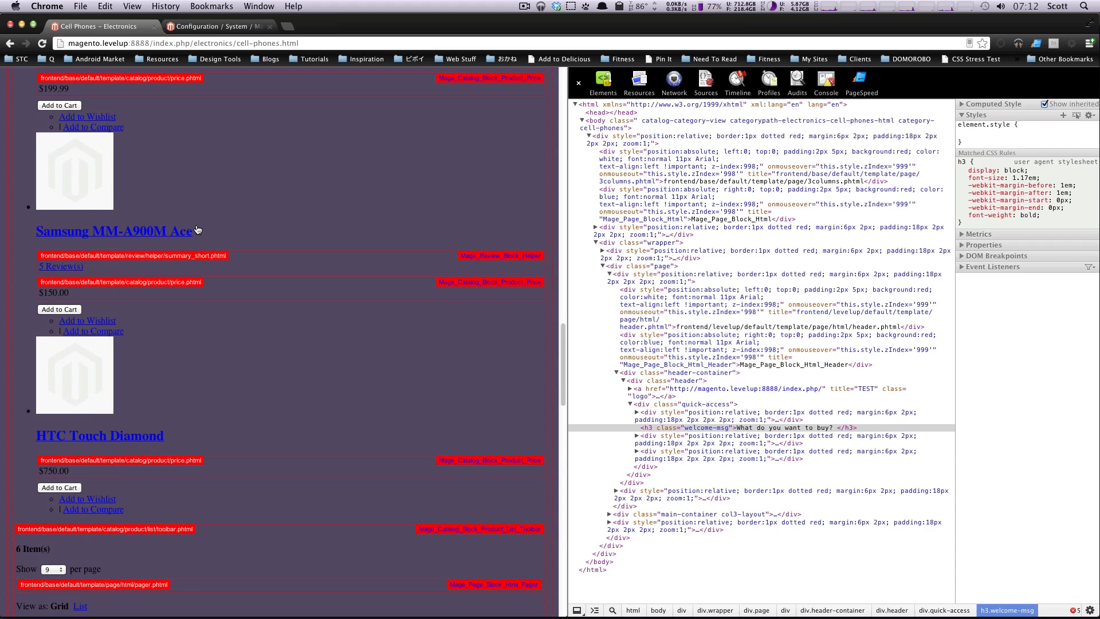
pyautogui.moveTo(235, 448)
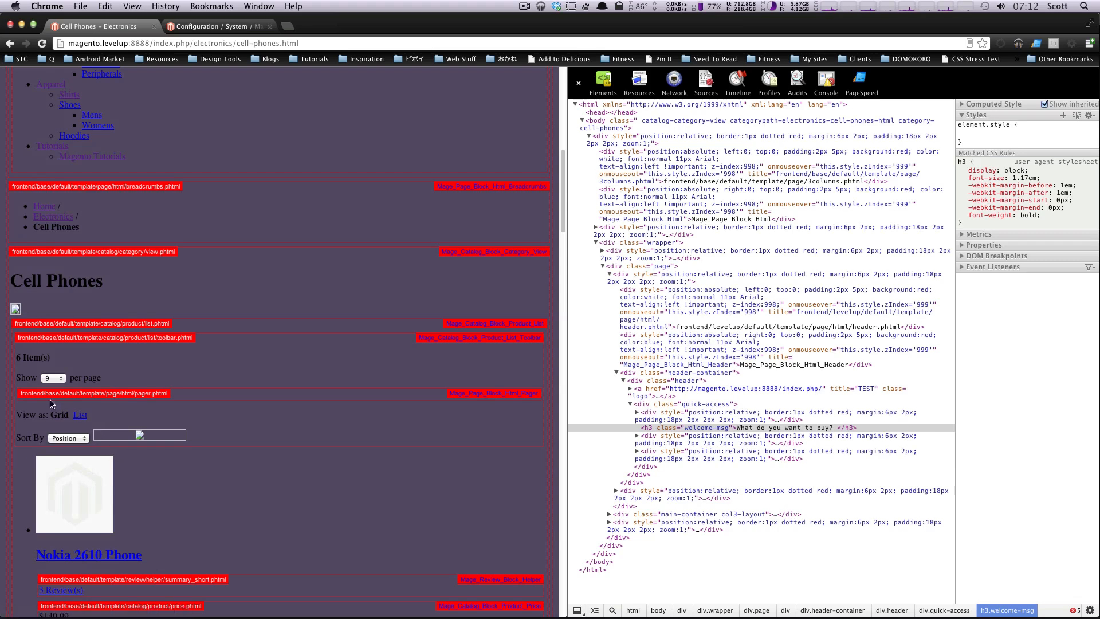
pyautogui.doubleClick(131, 251)
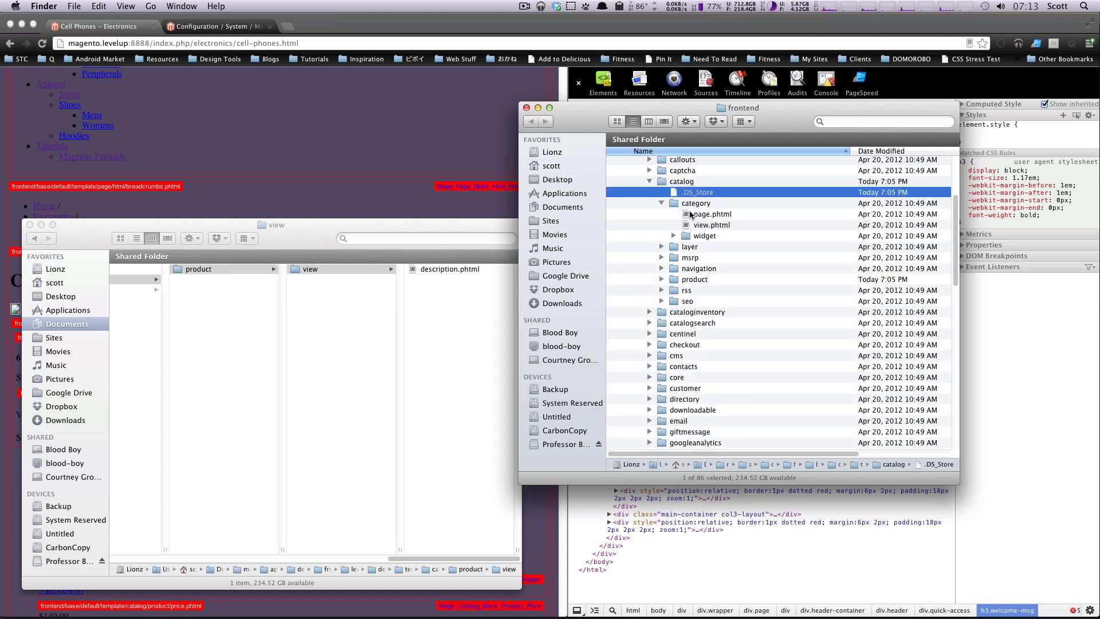
# - Open frontend/catalog/category/view.phtml in the editor, allowing the security warning
pyautogui.click(712, 213)
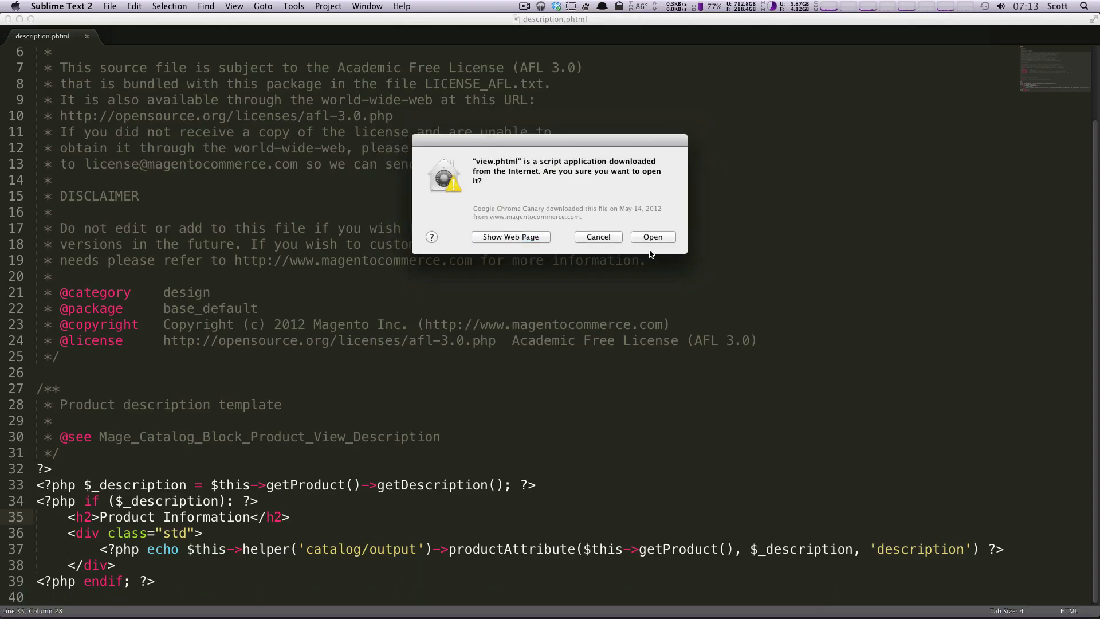
pyautogui.click(652, 236)
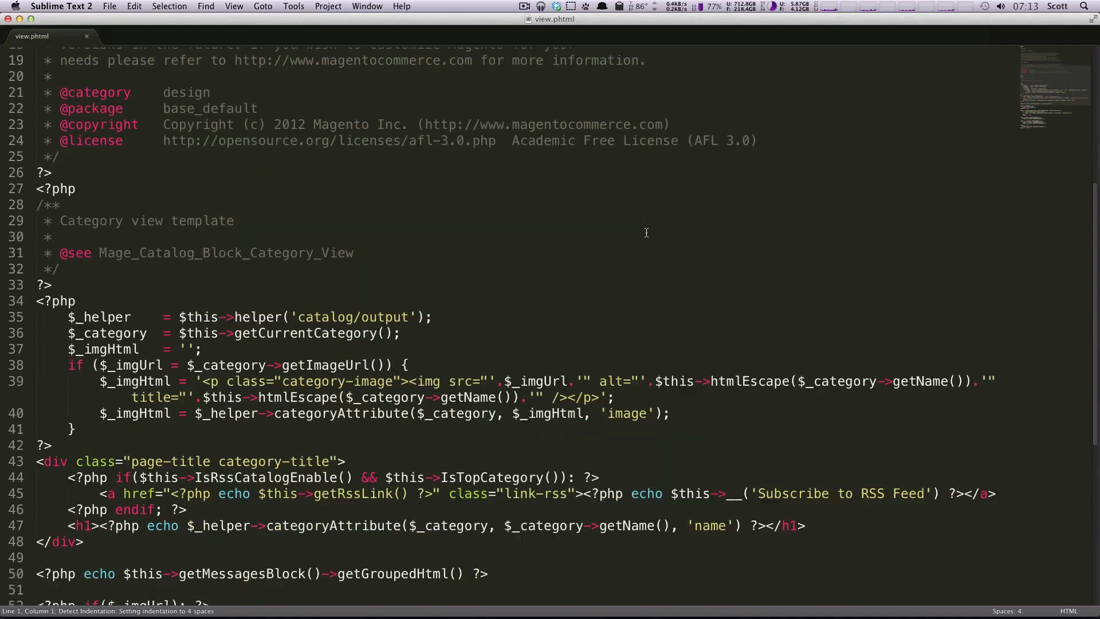
pyautogui.scroll(-3)
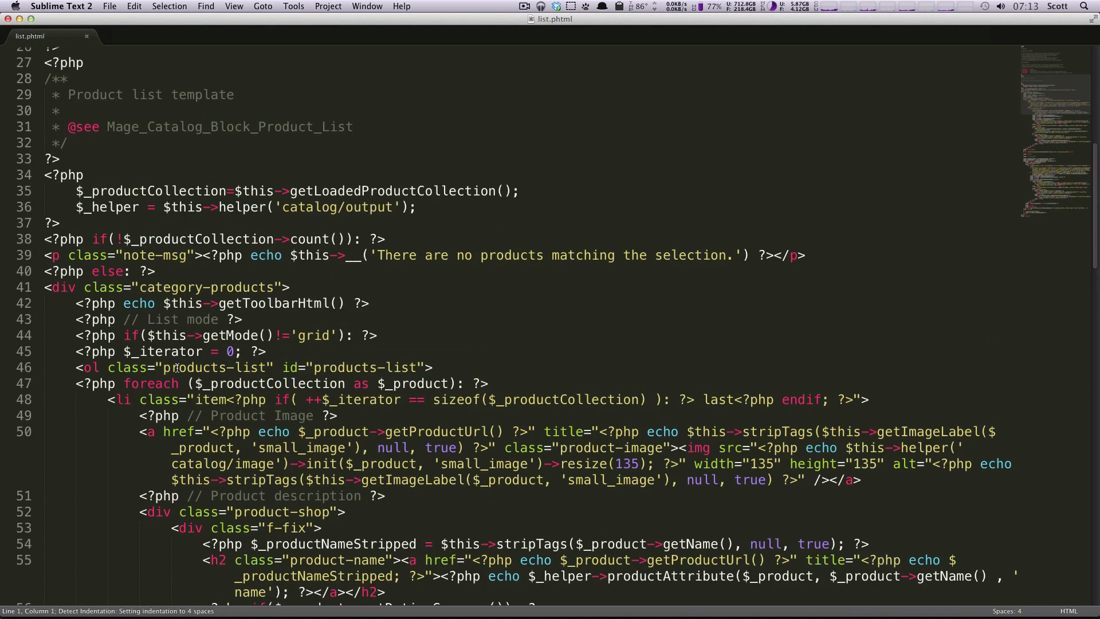
pyautogui.scroll(-3)
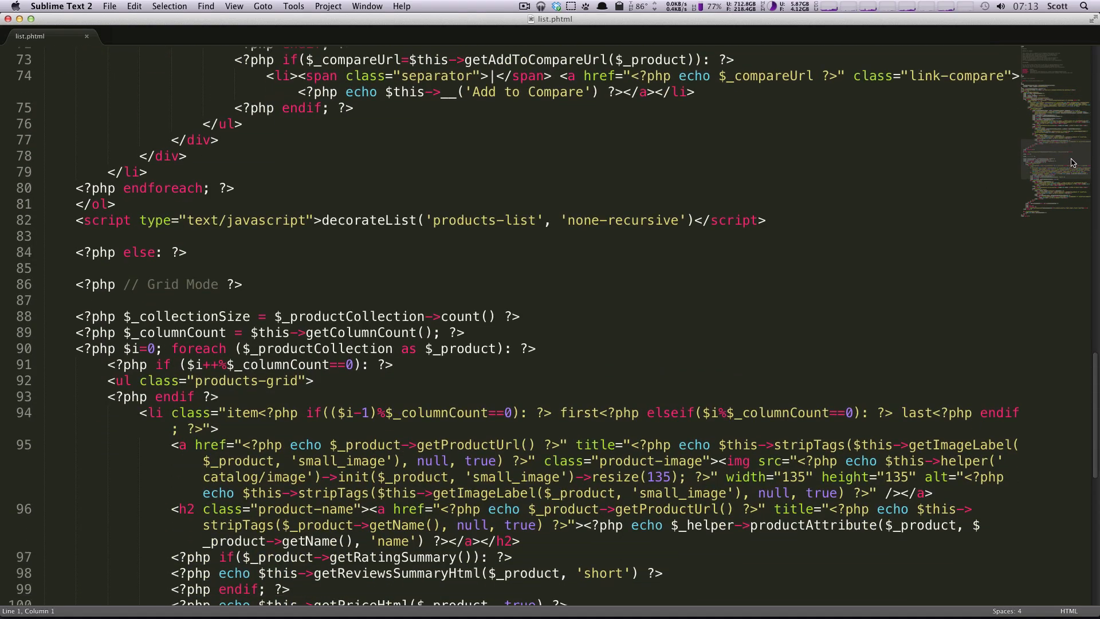
pyautogui.scroll(-3)
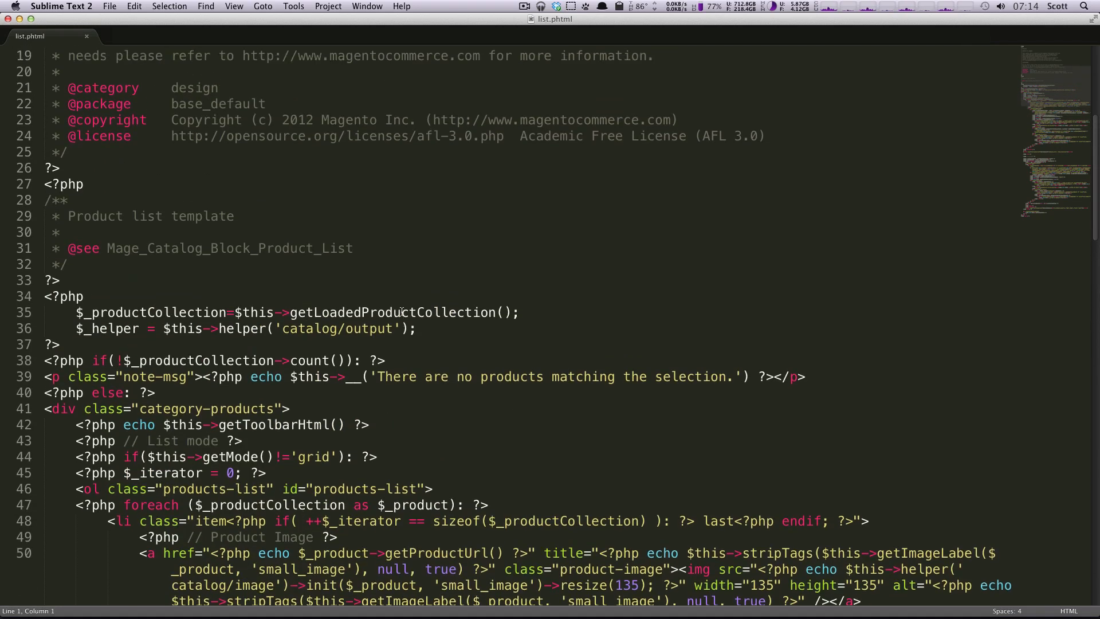
pyautogui.scroll(-3)
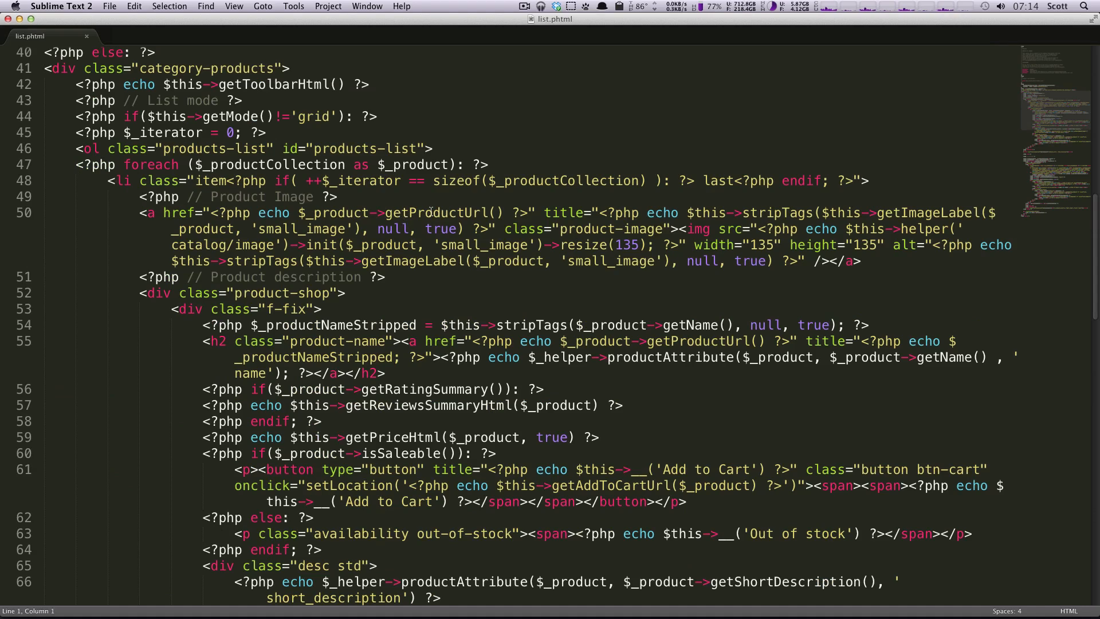
pyautogui.moveTo(426, 215)
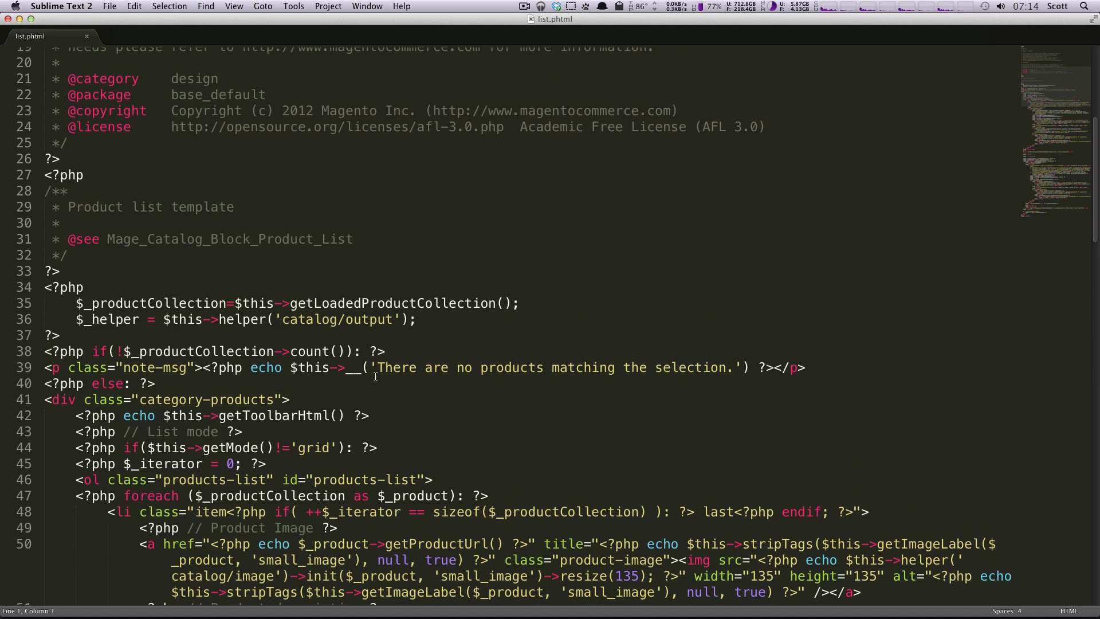
pyautogui.scroll(-3)
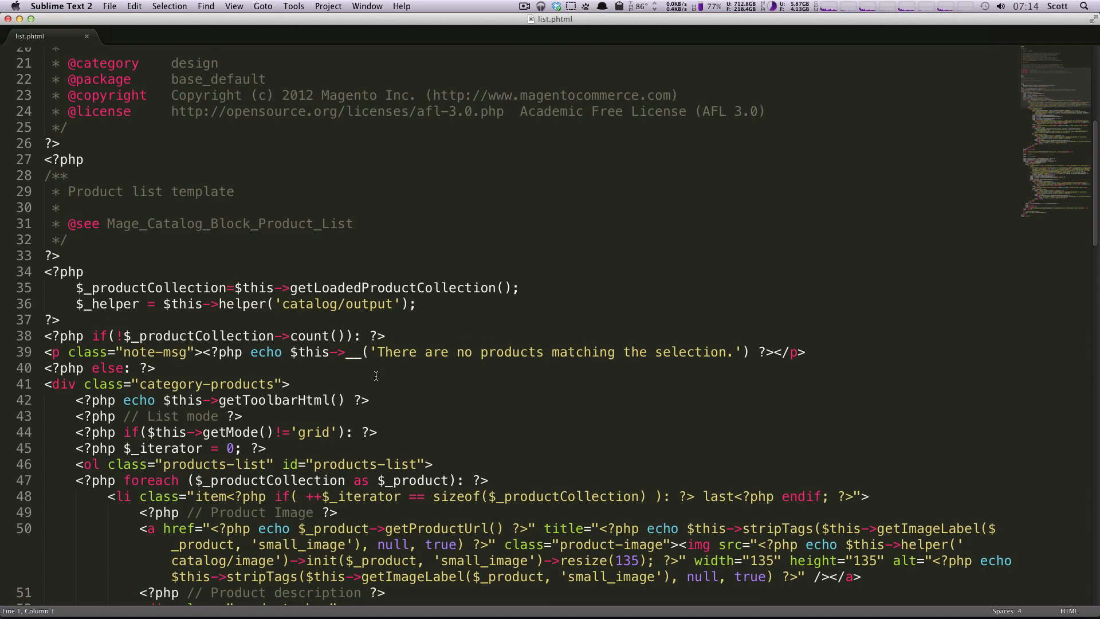
pyautogui.scroll(-3)
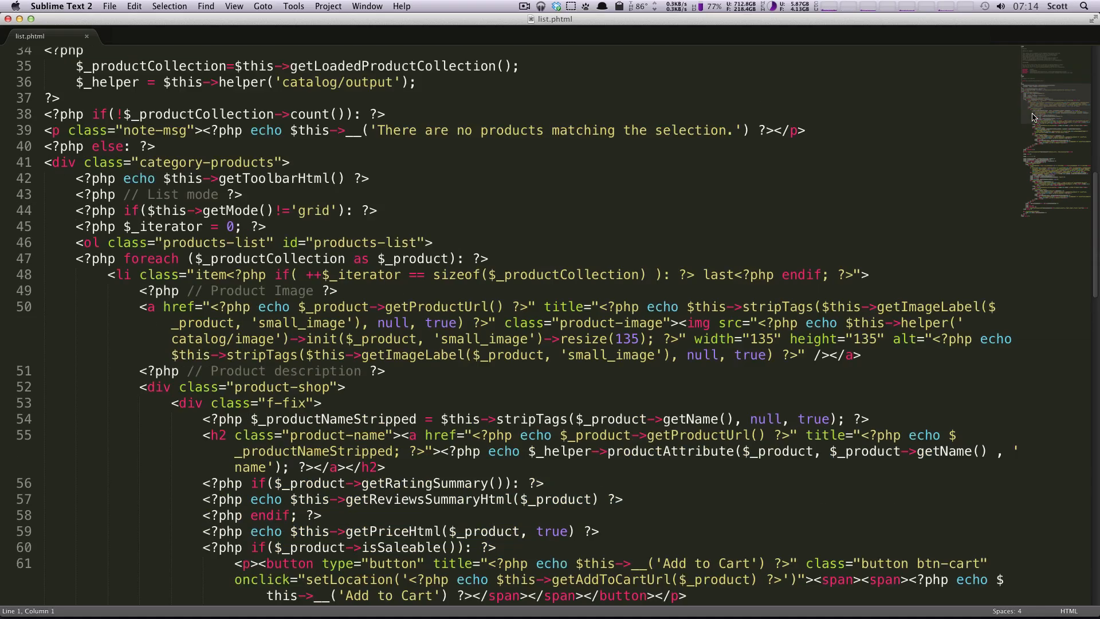
pyautogui.scroll(-3)
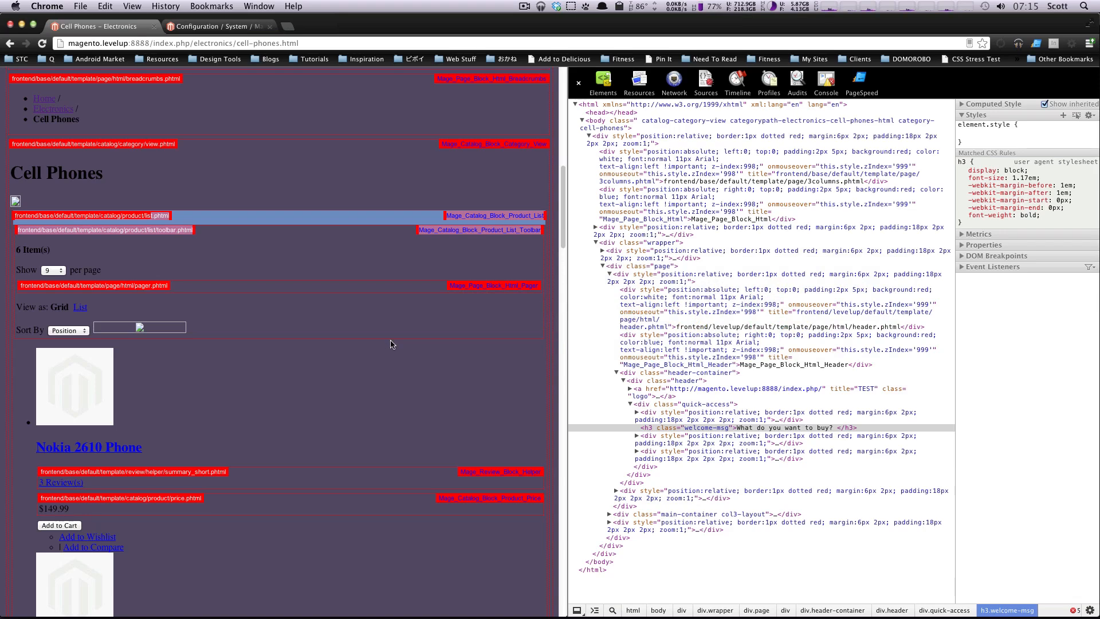
pyautogui.moveTo(287, 309)
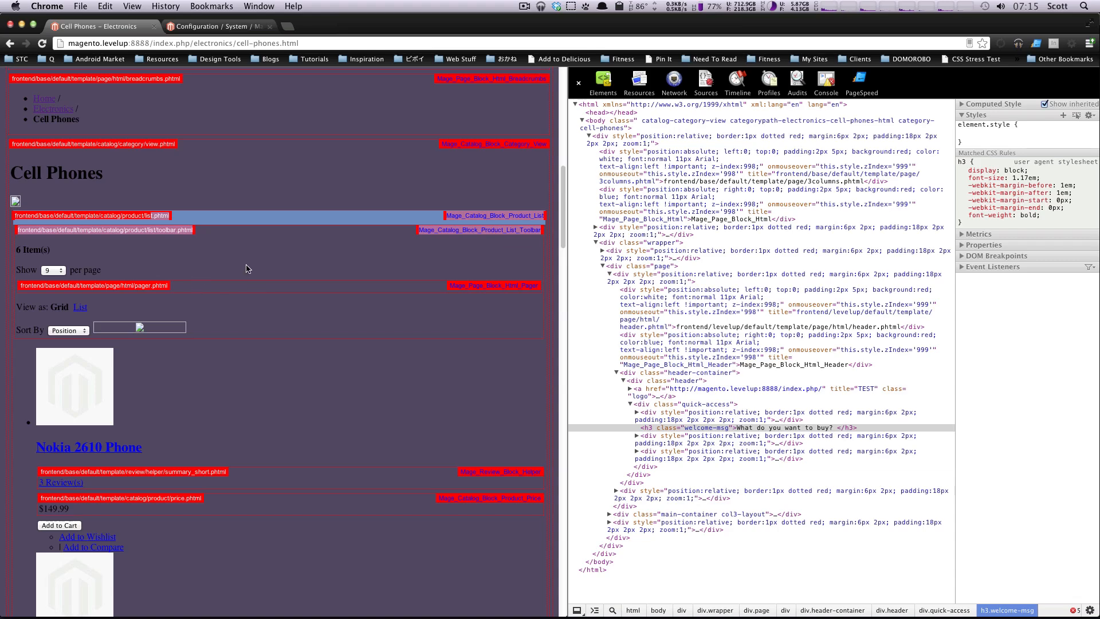
# - Inspect the stray TEST header text, note its header.phtml hint, and switch to the editor
pyautogui.scroll(-3)
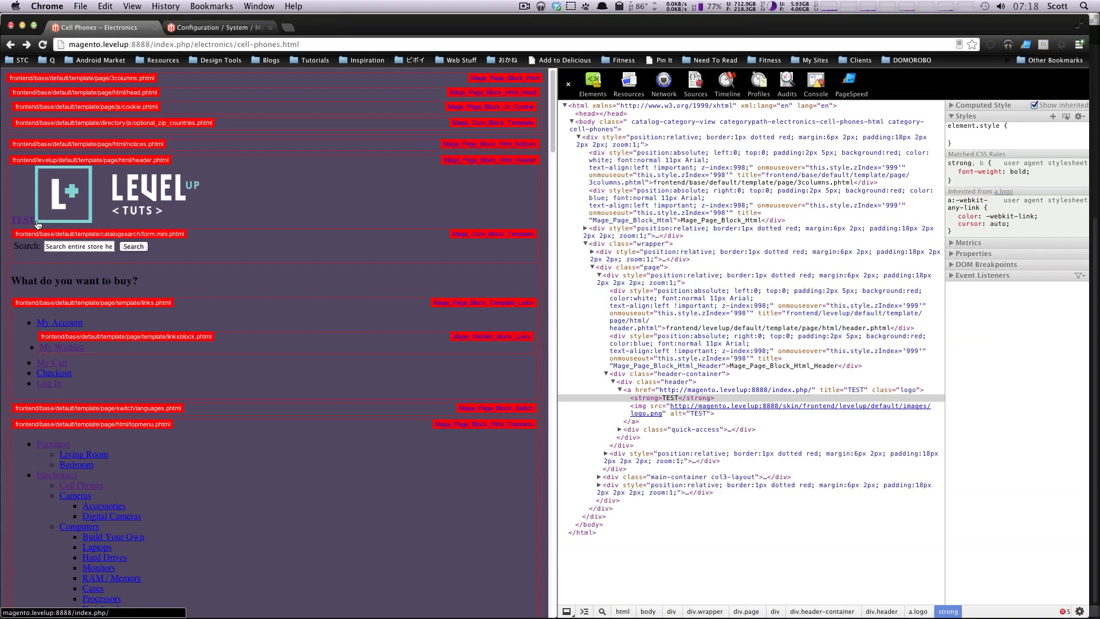
pyautogui.moveTo(24, 220)
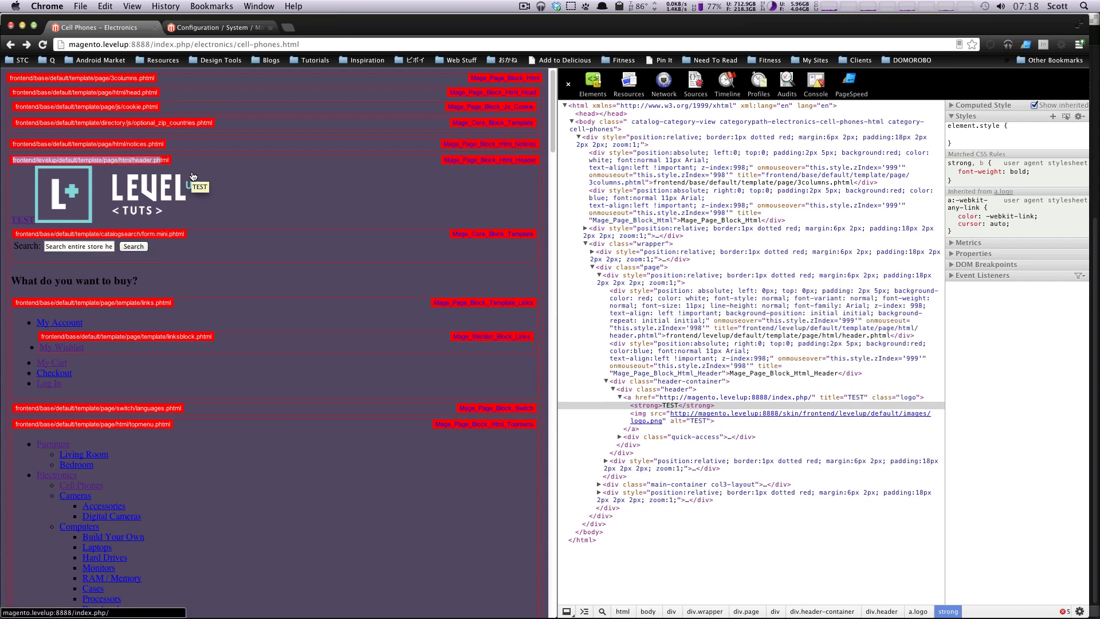
pyautogui.press('cmd+tab')
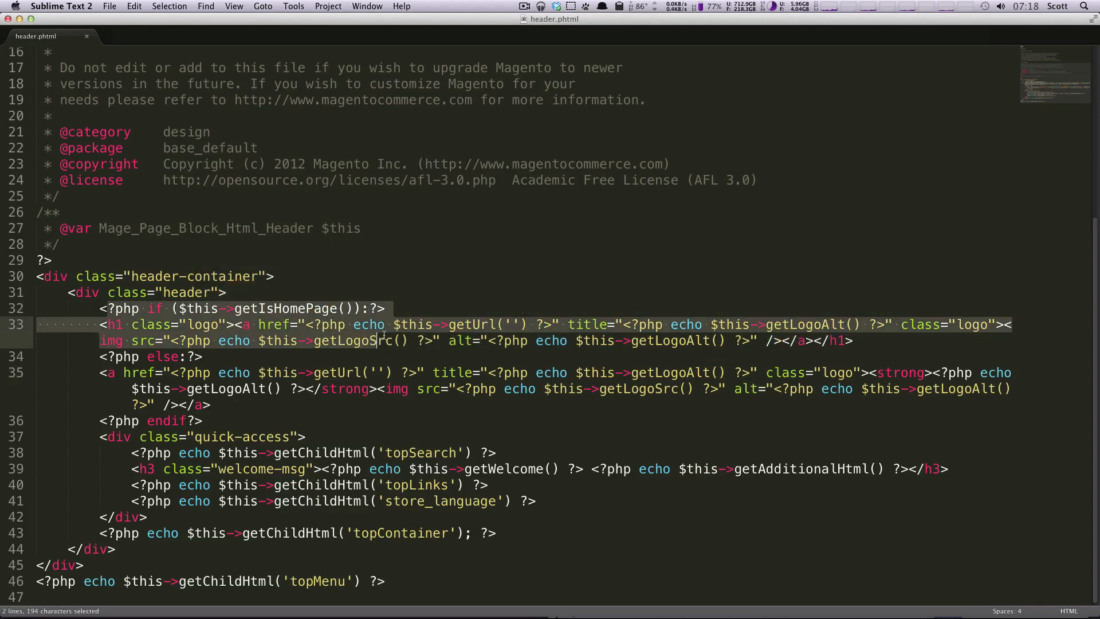
# - Select the <strong>…</strong> text in the else-branch logo link on line 35 for removal
pyautogui.click(202, 356)
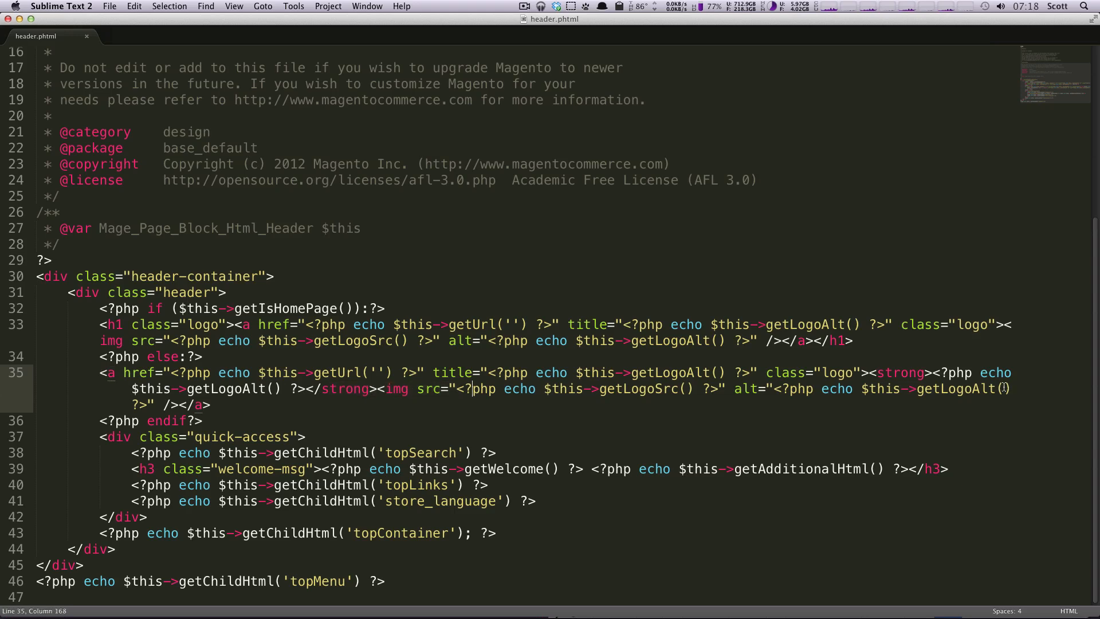
pyautogui.moveTo(733, 373); pyautogui.dragTo(866, 372)
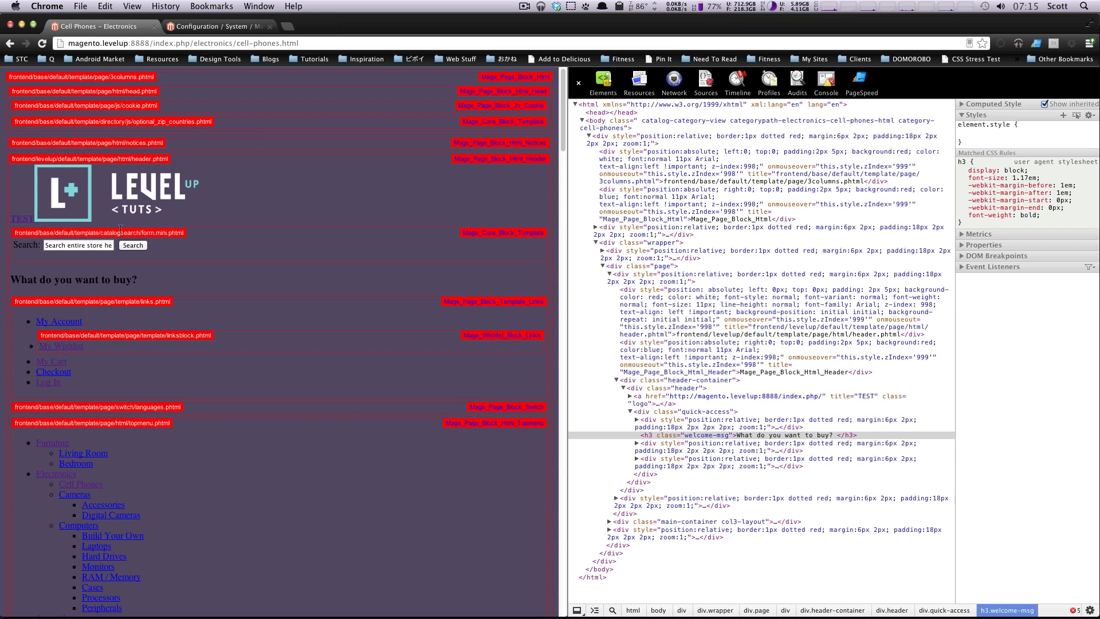
# - Scroll through the header area of the reloaded Cell Phones page
pyautogui.scroll(-3)
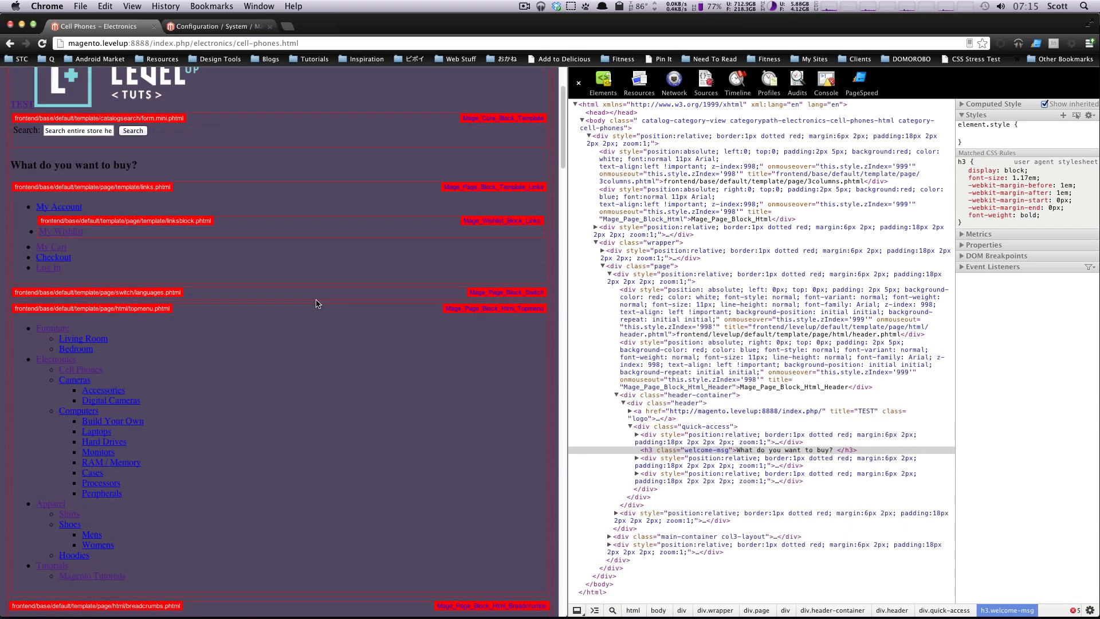